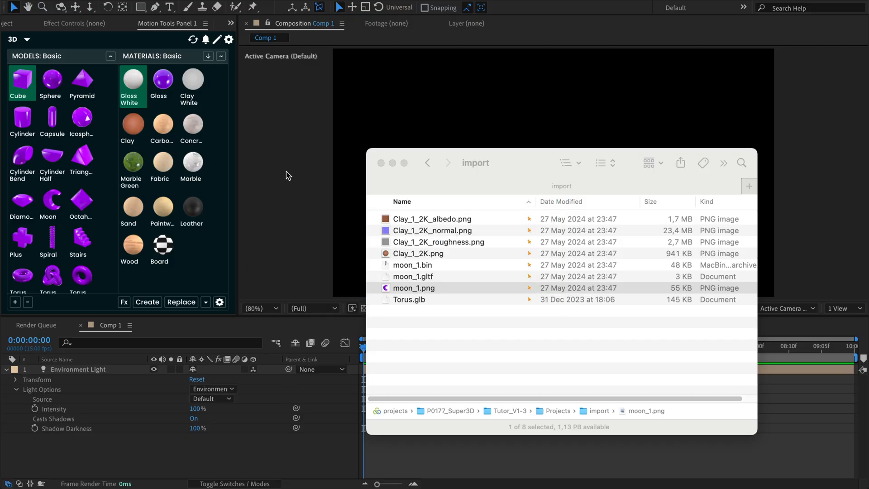
mouse_move(92, 45)
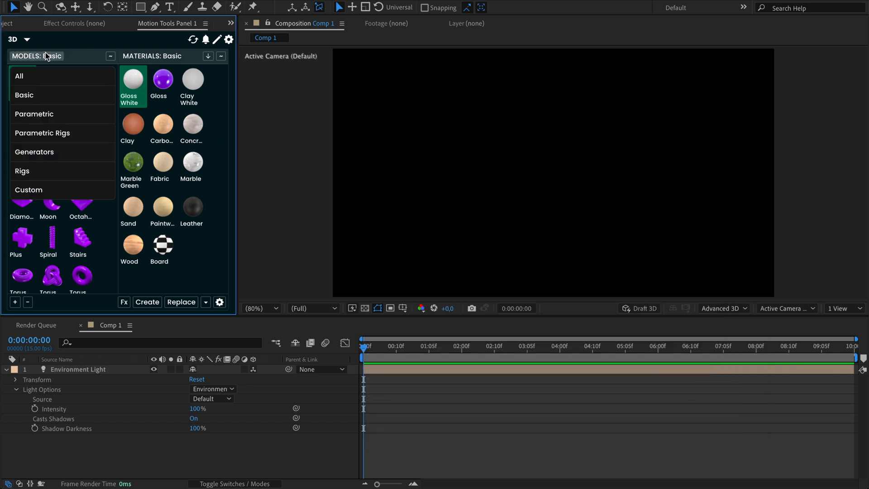
Add moon_1 (.bin and .gltf) with the moon_1.png preview to the Custom models set
left_click(28, 189)
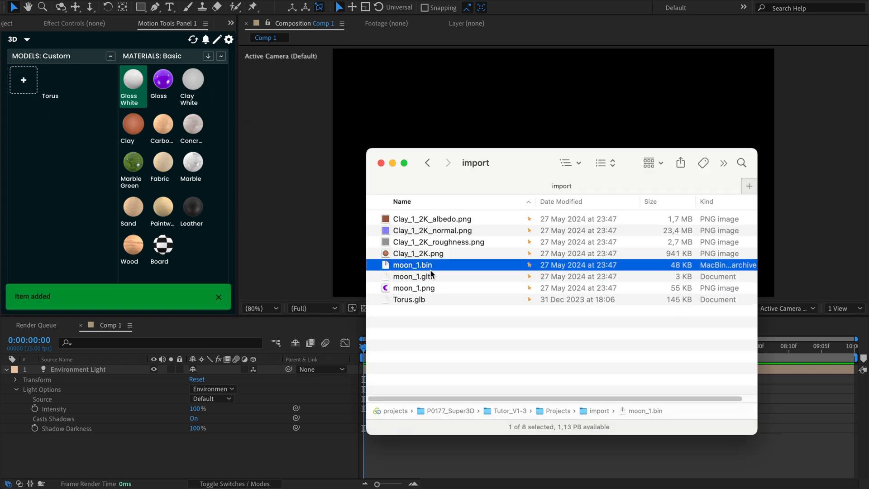
left_click(413, 276)
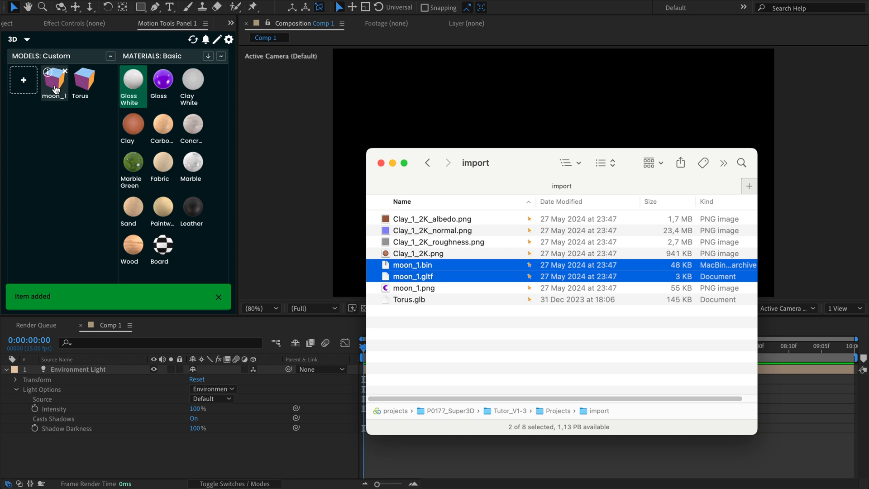
left_click(414, 288)
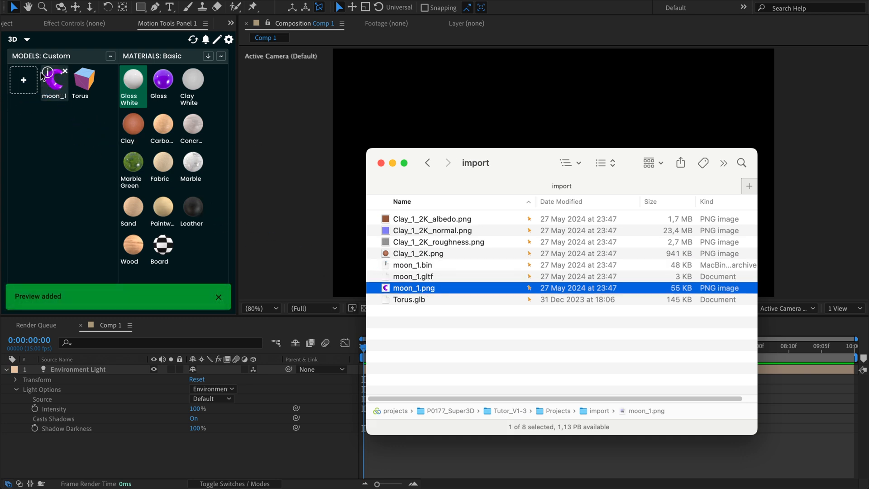
left_click(146, 302)
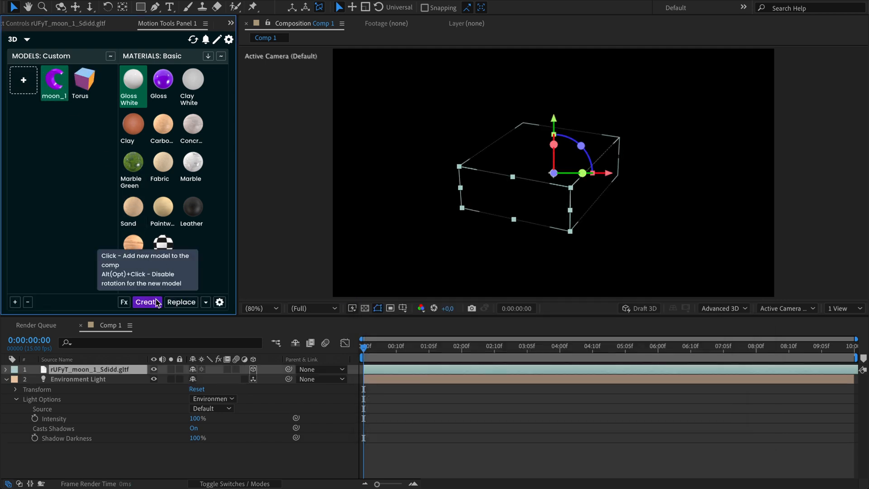
left_click(146, 302)
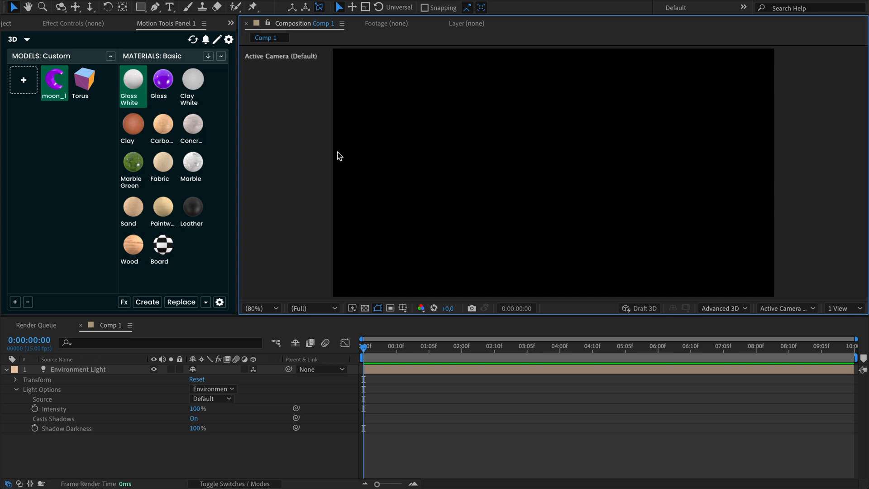
mouse_move(83, 83)
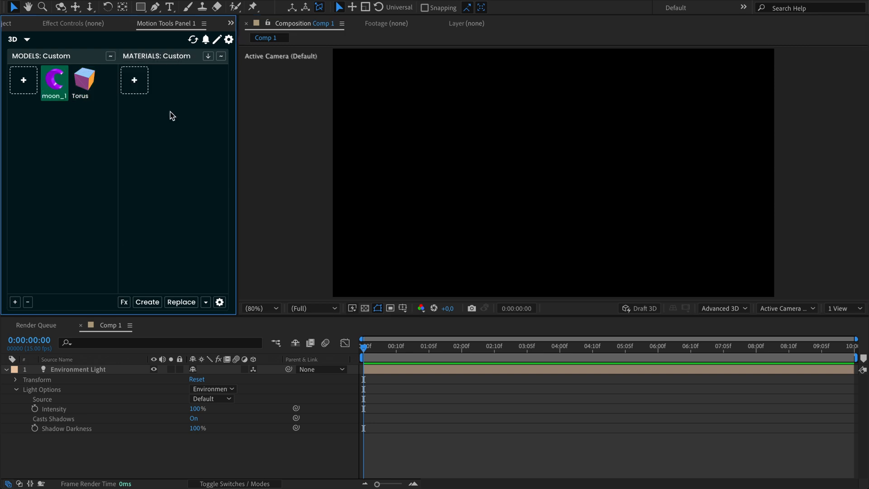
mouse_move(164, 105)
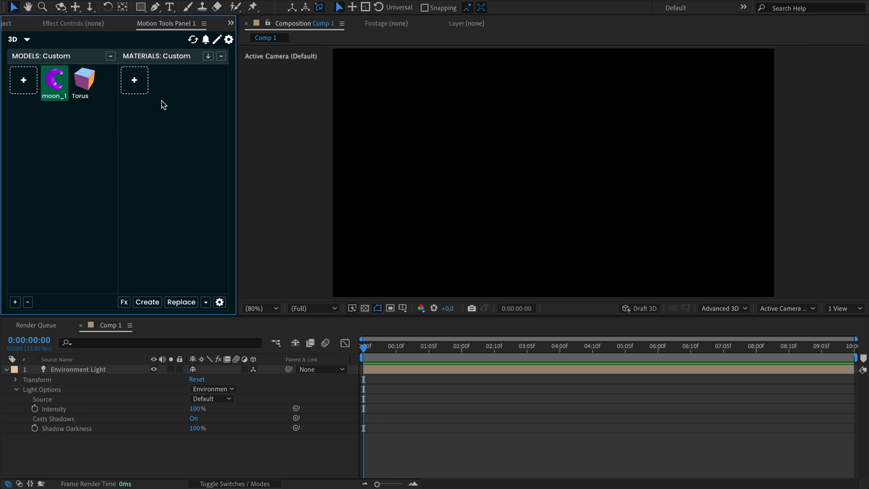
mouse_move(157, 56)
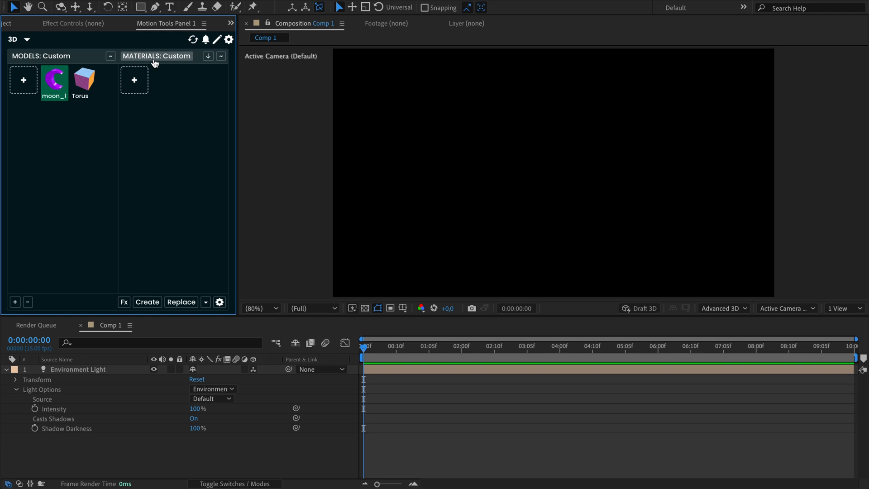
Start a new Custom material and attach the Clay_1_2K albedo, roughness and normal maps
left_click(134, 80)
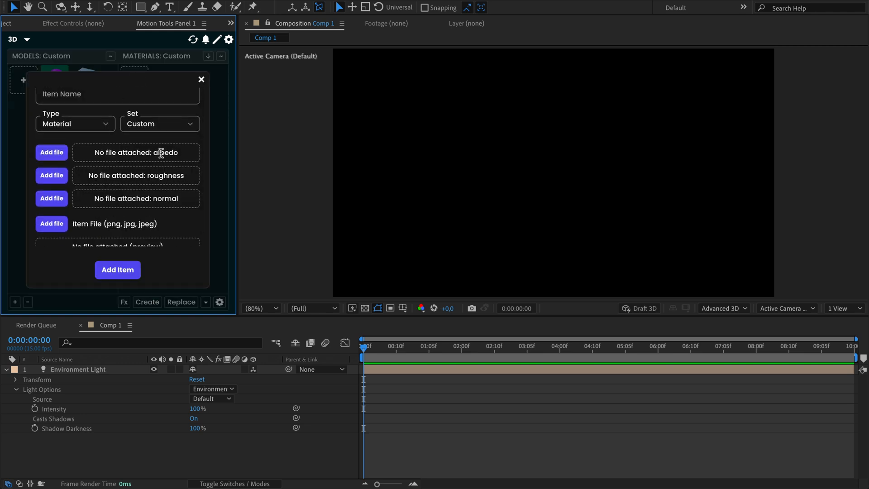
double_click(165, 152)
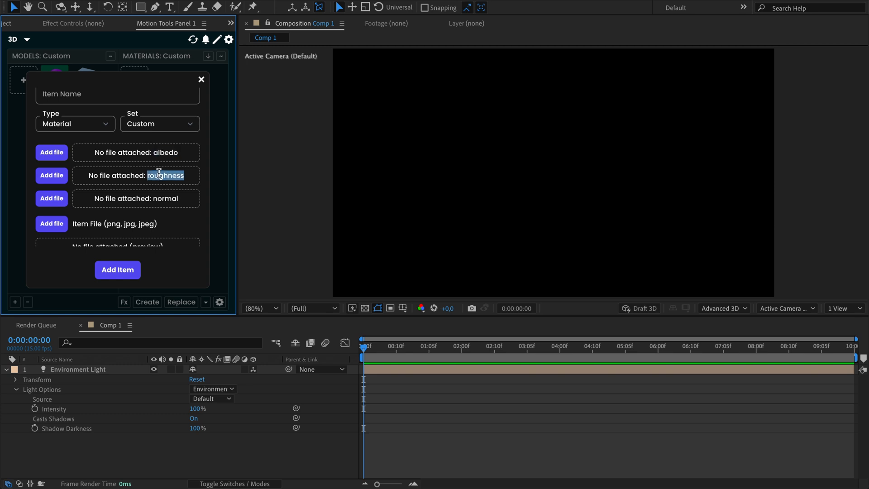
mouse_move(158, 192)
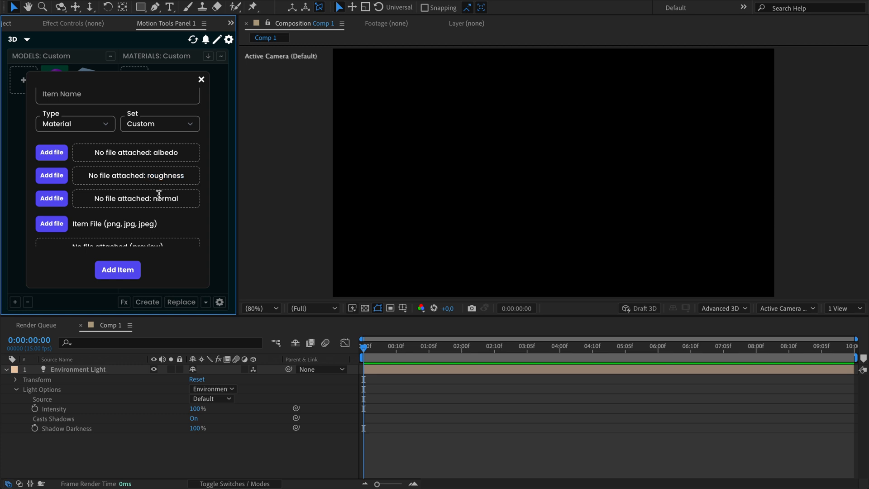
double_click(165, 198)
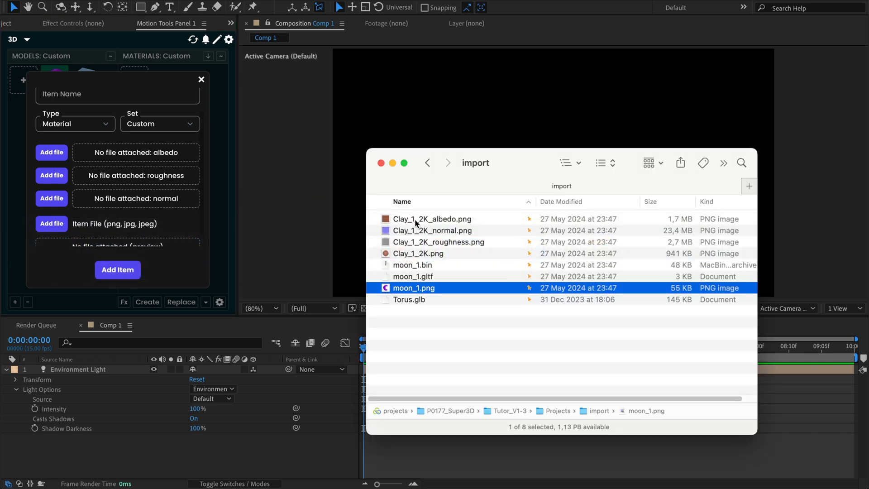
left_click(433, 218)
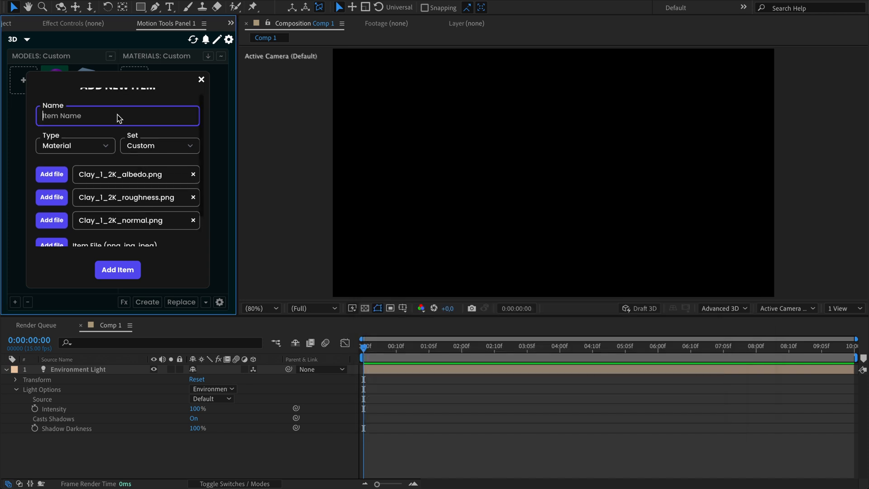
Add the material as 'test', create moon_1 in the comp and apply test to it
scroll("down", 3)
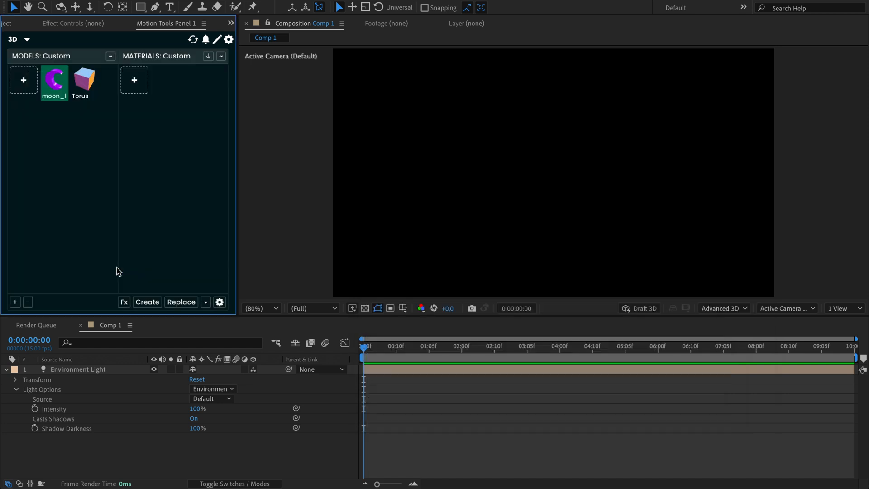
left_click(134, 79)
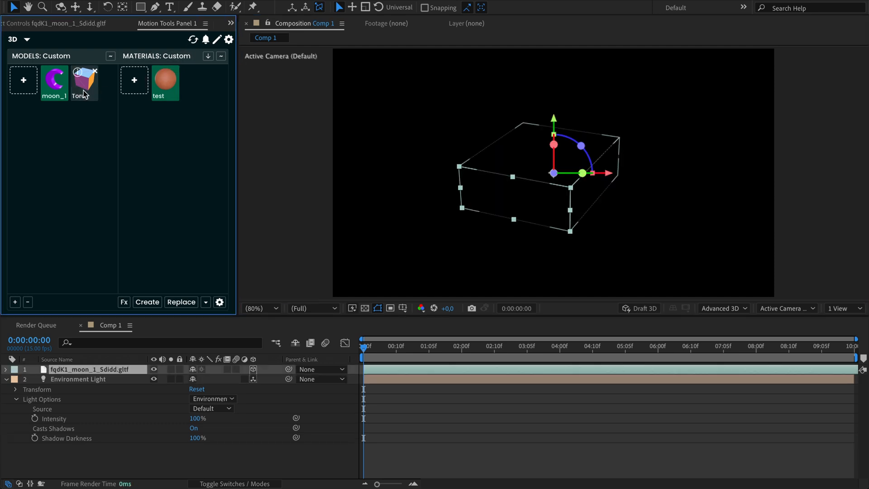
left_click(83, 83)
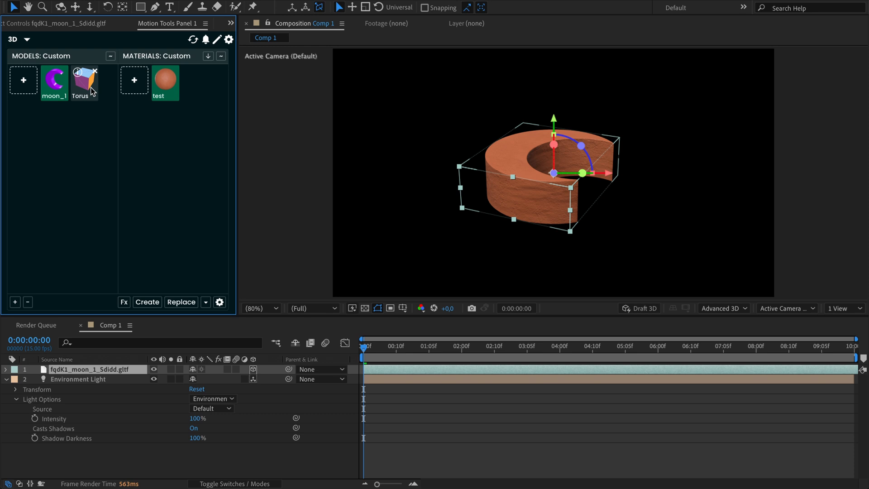
mouse_move(114, 83)
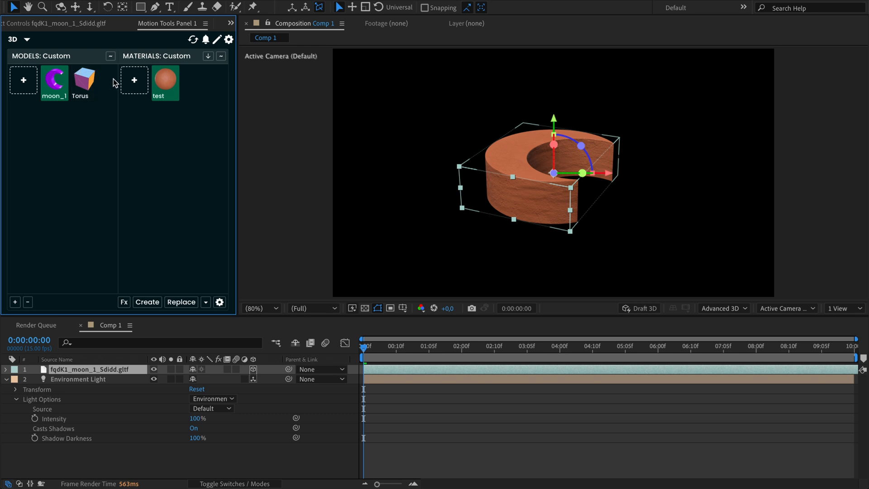
mouse_move(110, 84)
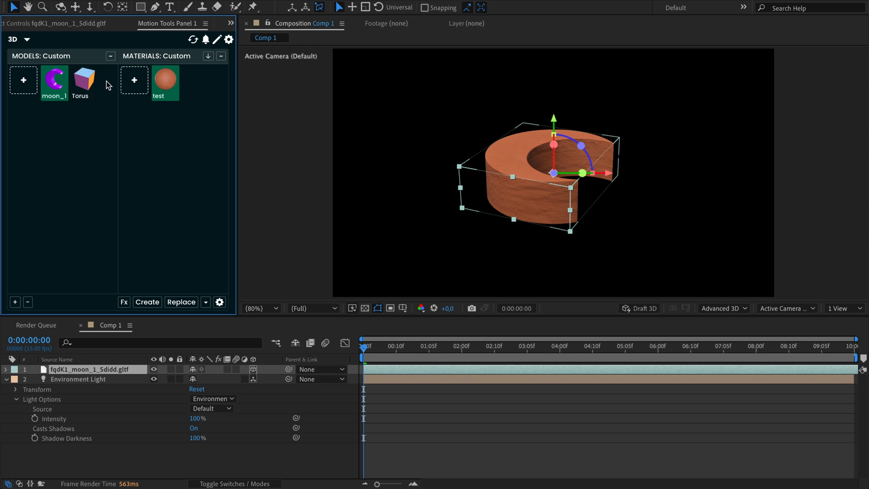
mouse_move(83, 83)
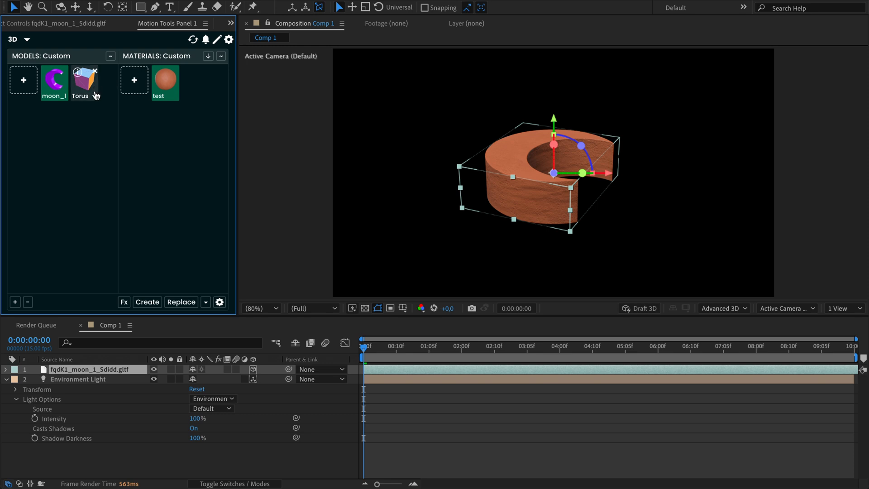
left_click(219, 301)
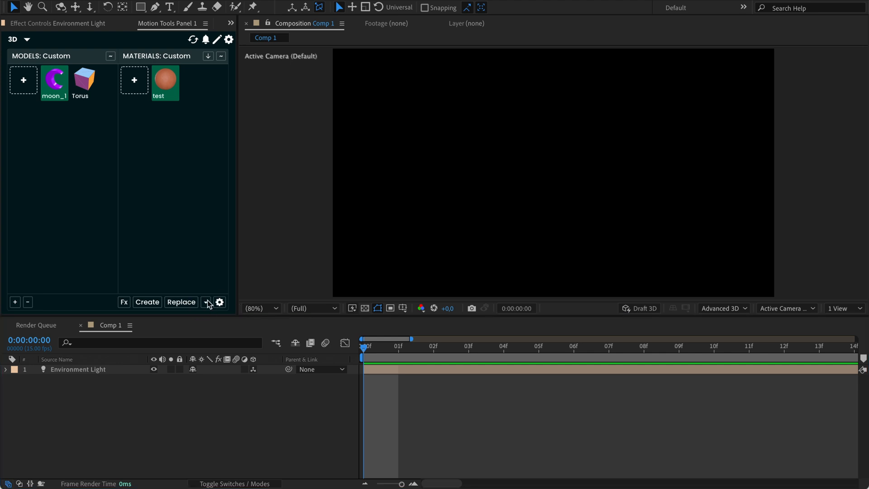
Import the Snake Animation model sequence at scale 100, copy one model's materials and paste them onto the others
left_click(206, 301)
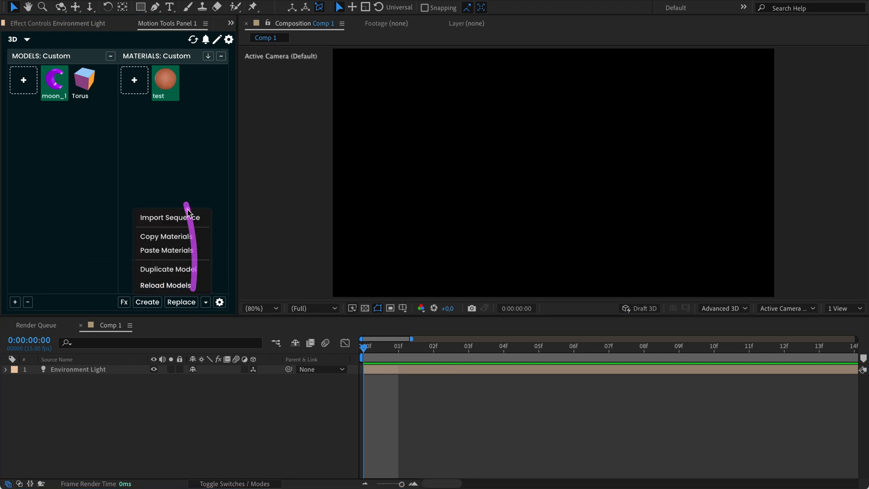
mouse_move(170, 217)
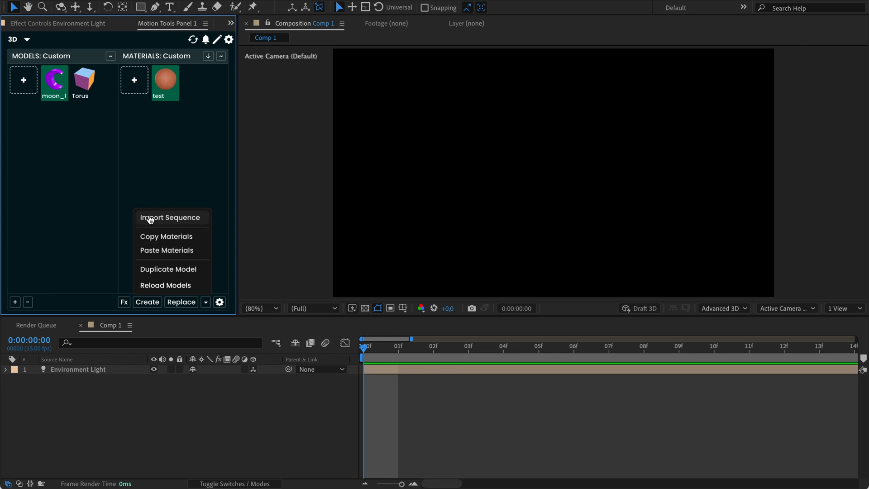
mouse_move(184, 220)
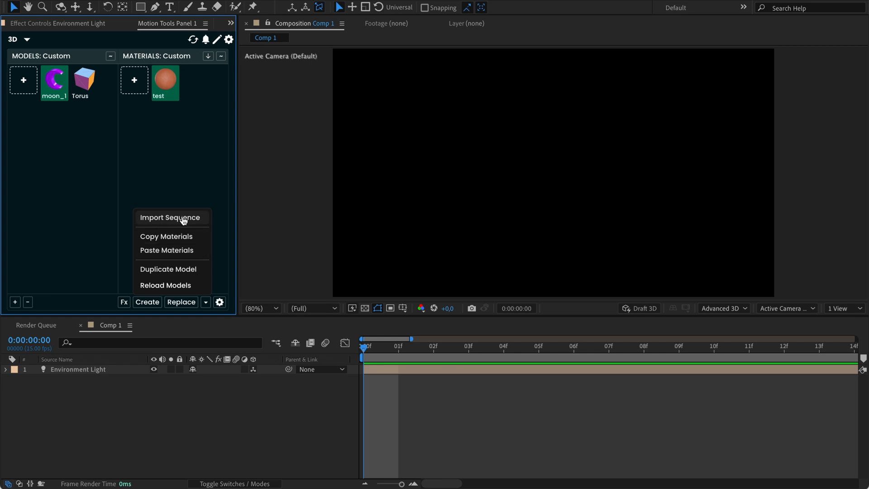
mouse_move(161, 221)
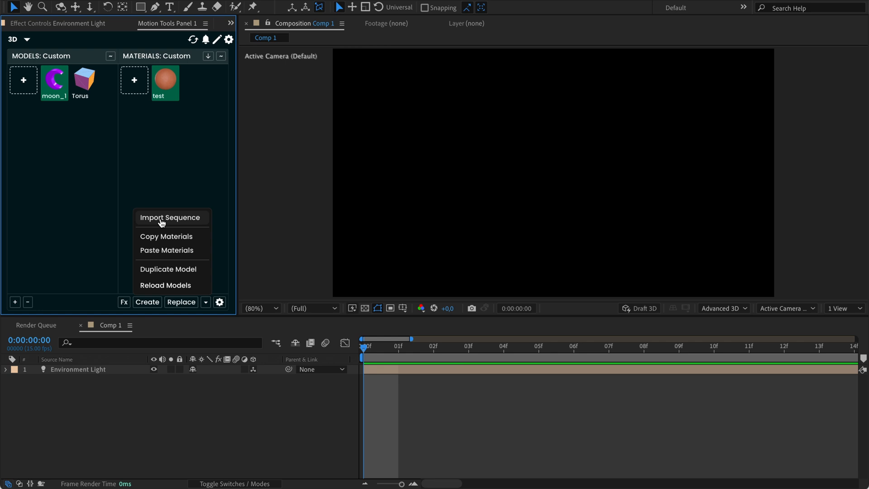
mouse_move(179, 222)
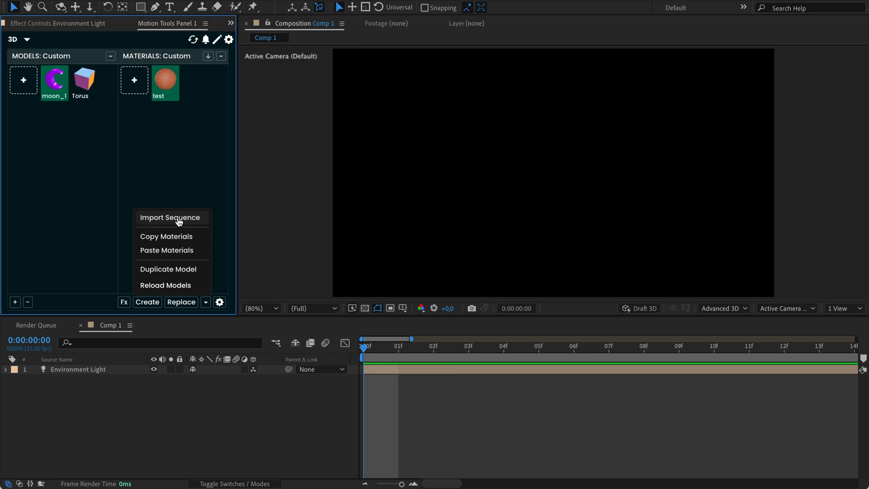
mouse_move(183, 217)
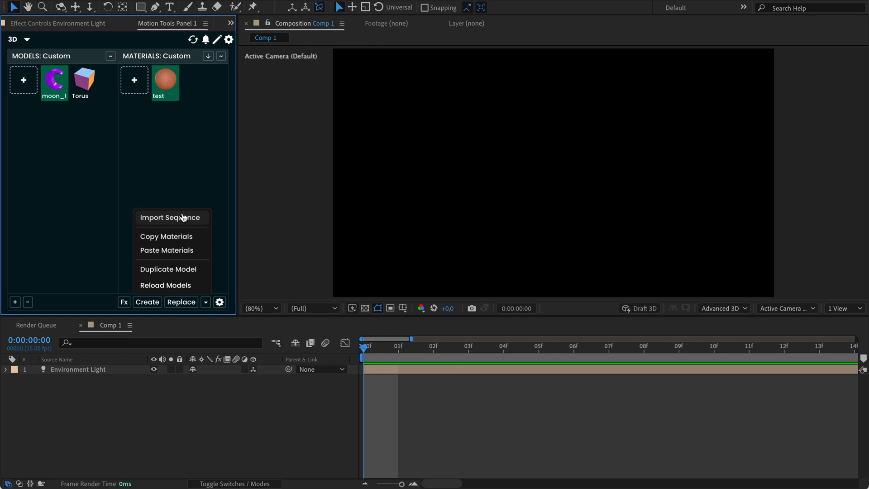
left_click(171, 218)
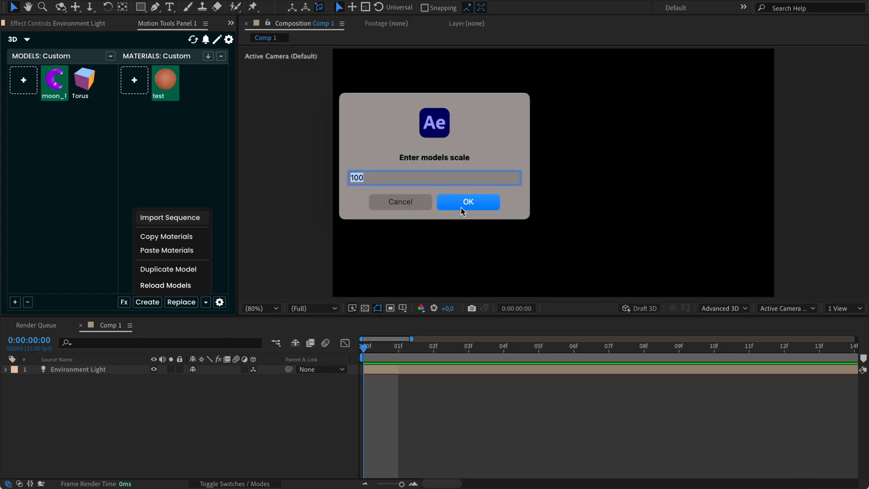
left_click(467, 201)
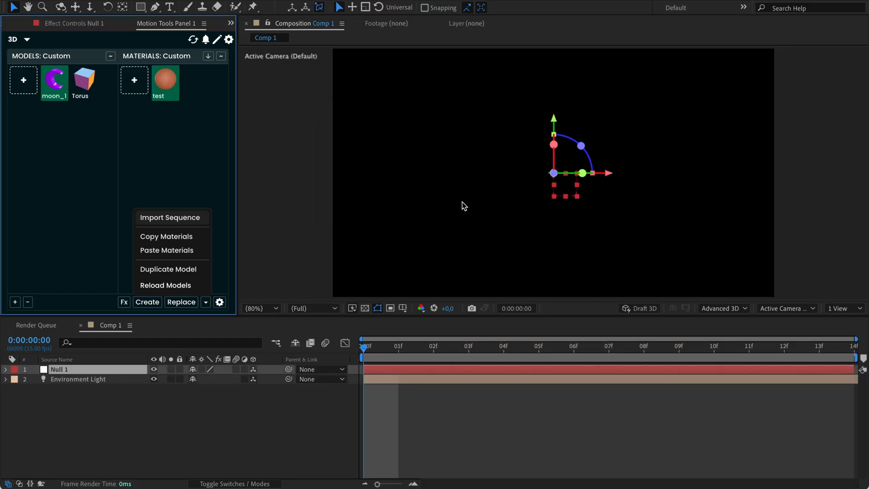
left_click(170, 218)
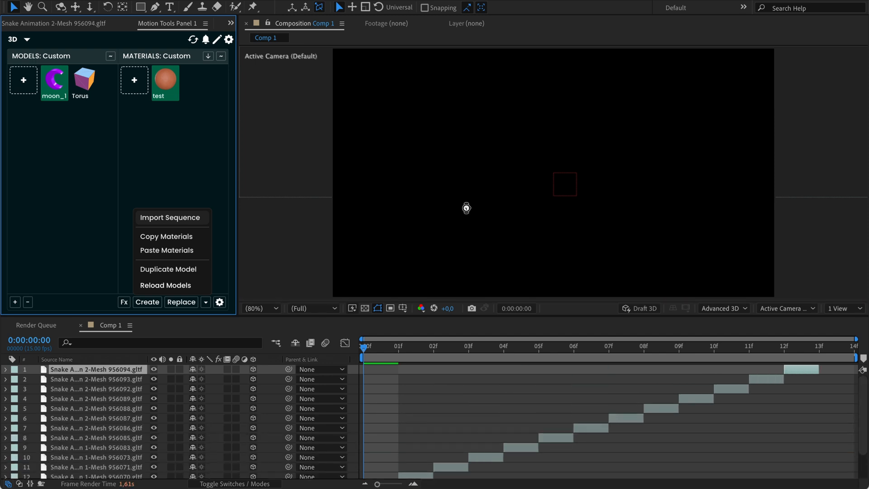
left_click(171, 217)
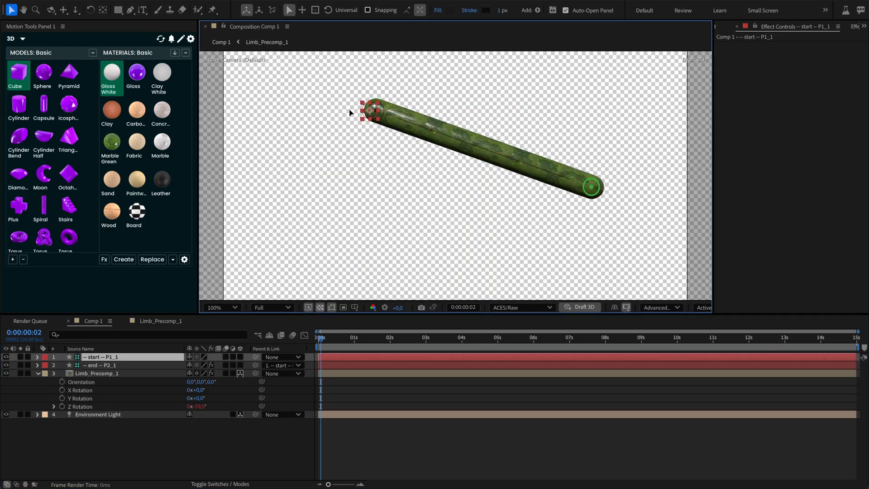
Create a Rigs limb model with Medium thickness and Round caps in the composition
left_click(99, 364)
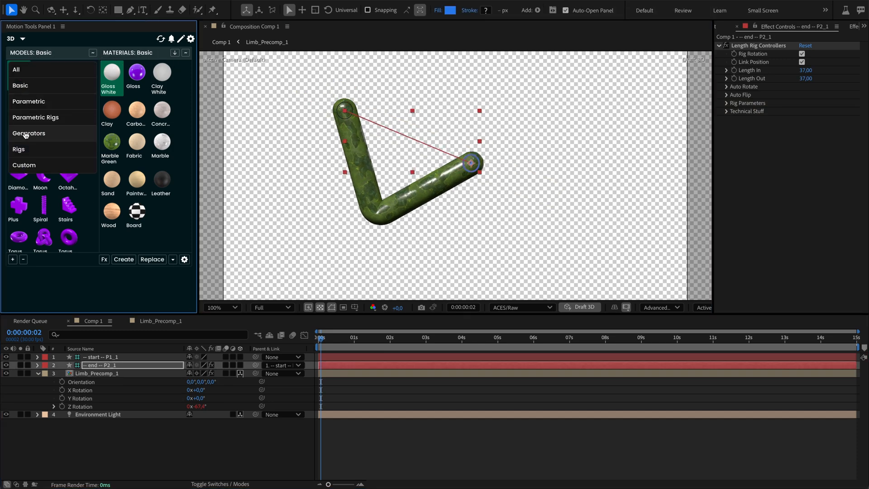
left_click(19, 149)
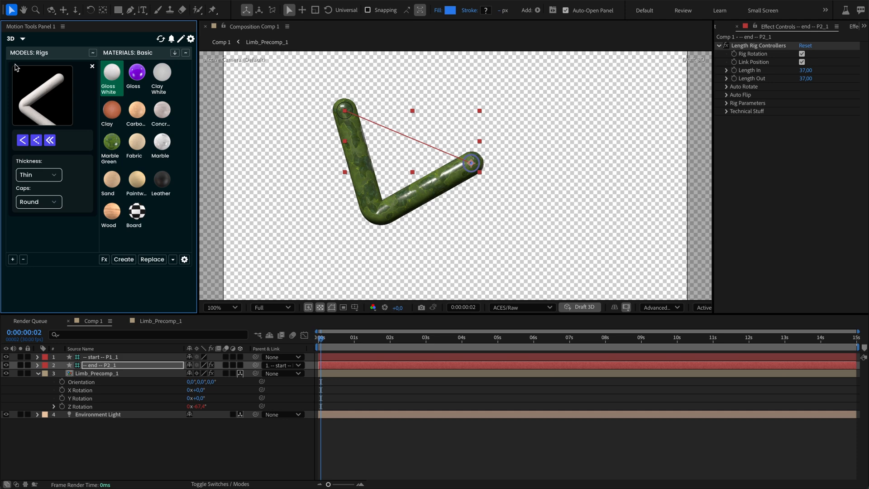
left_click(38, 175)
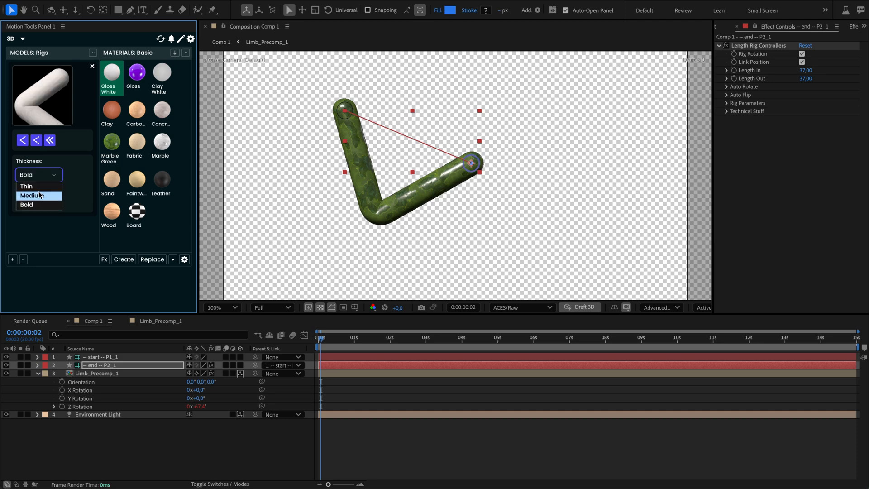
left_click(36, 195)
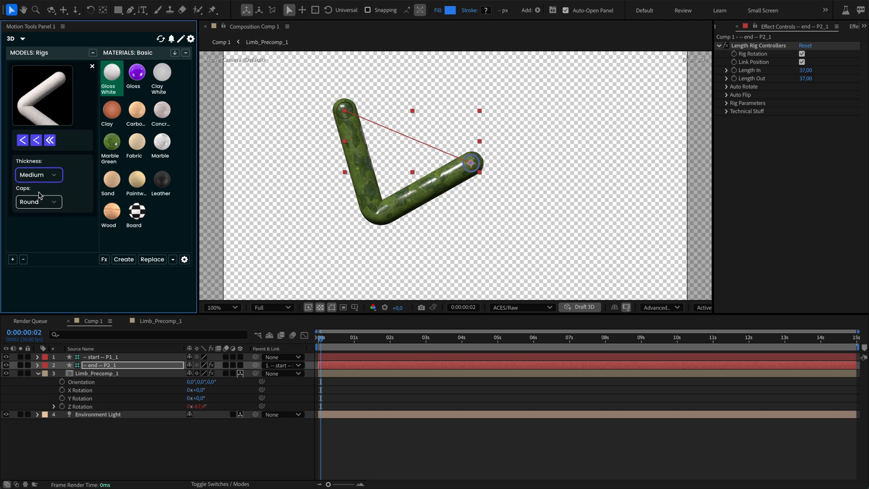
left_click(38, 201)
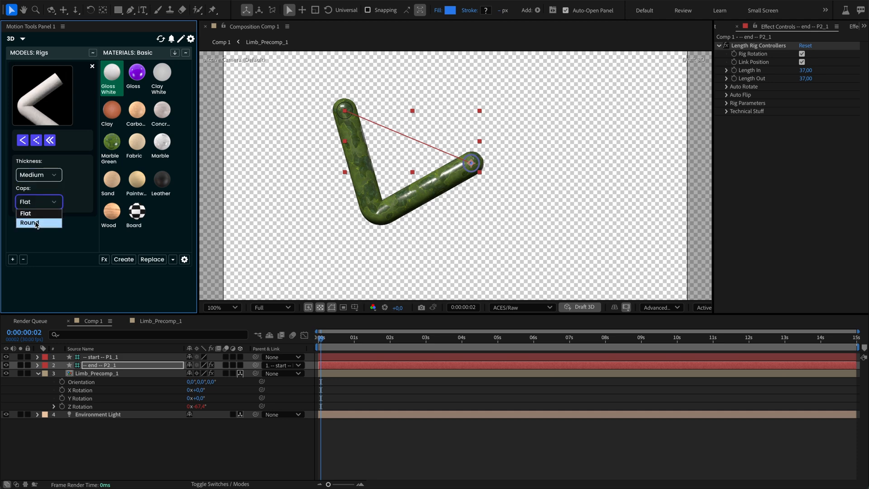
left_click(123, 259)
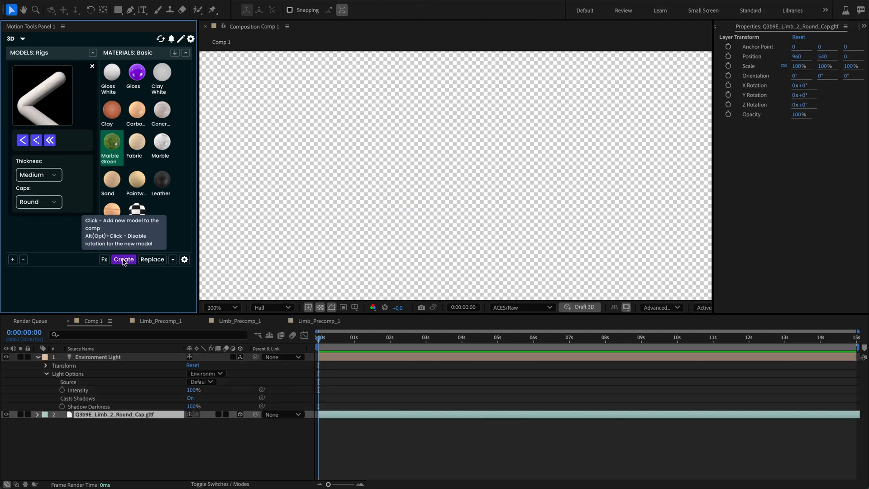
left_click(123, 259)
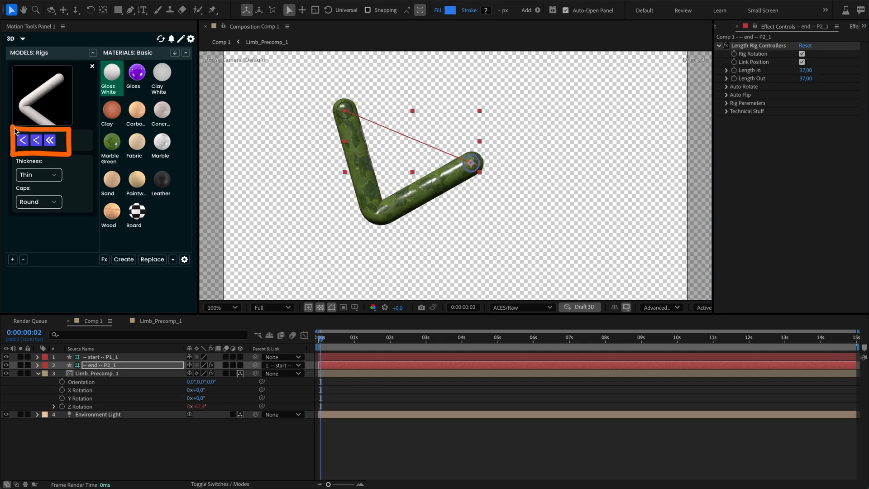
mouse_move(22, 140)
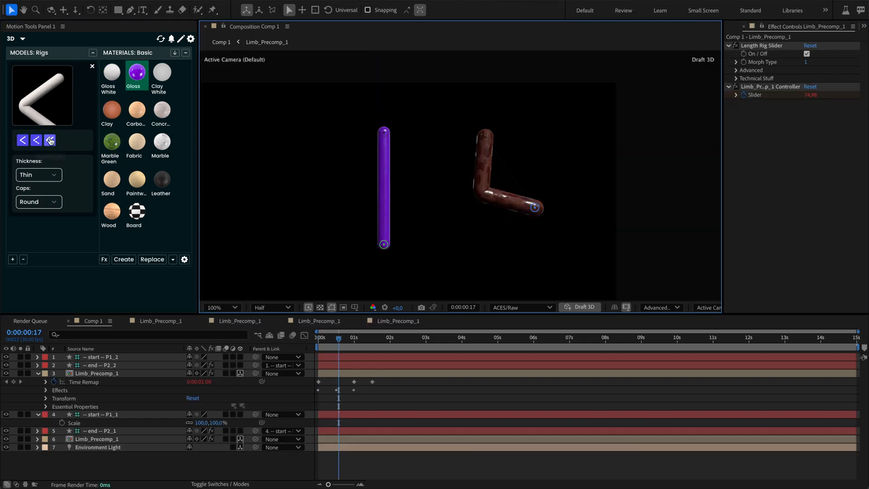
Inspect the limb precomp, undo the hue shift to green and select the rig's end control
left_click(99, 365)
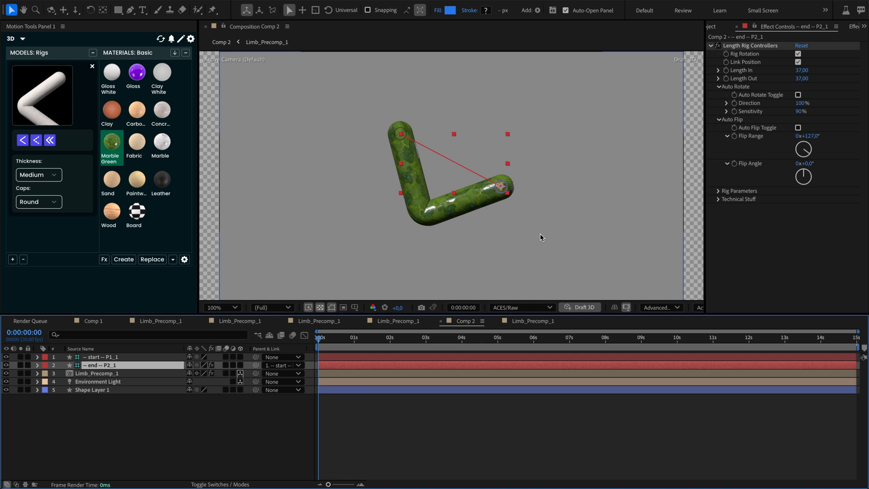
left_click(799, 127)
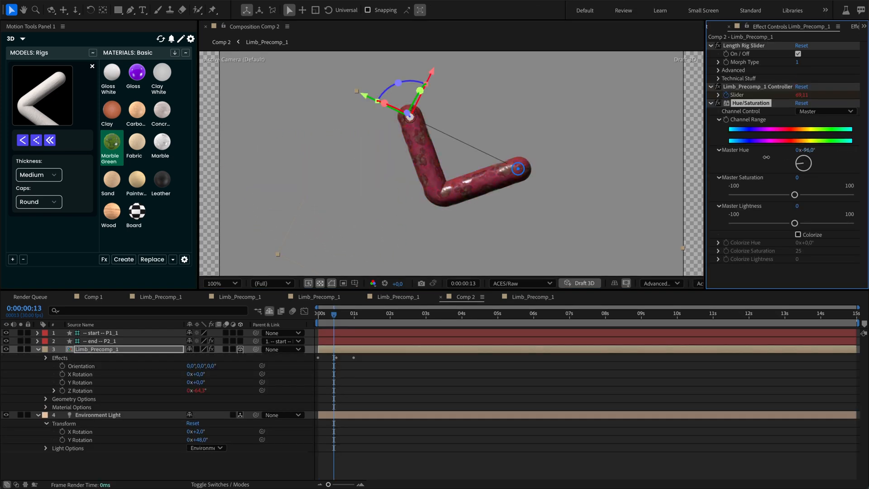
left_click(803, 162)
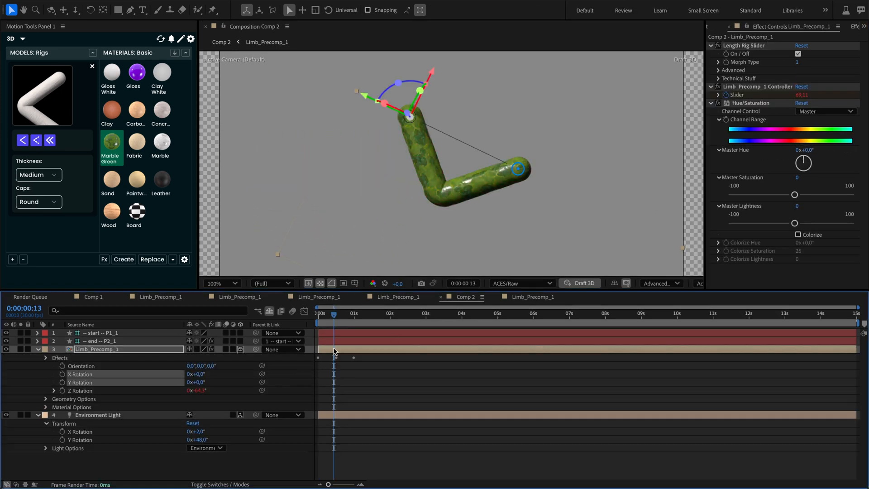
left_click(99, 340)
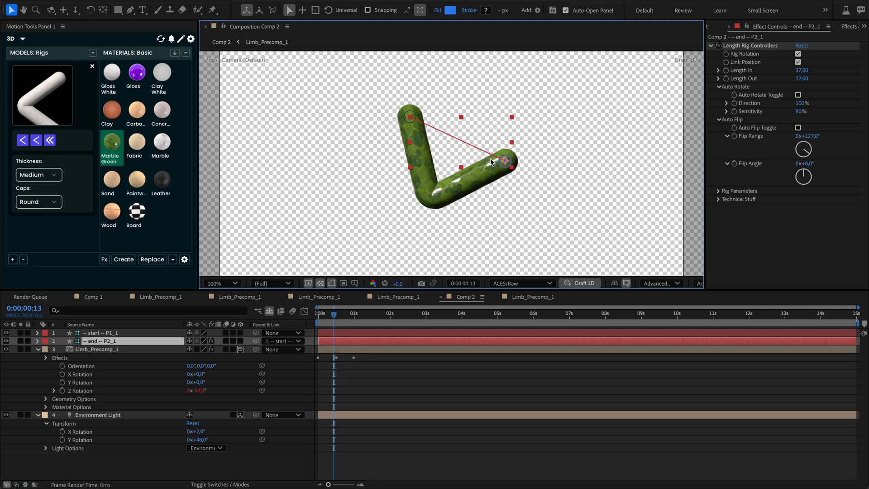
left_click(99, 350)
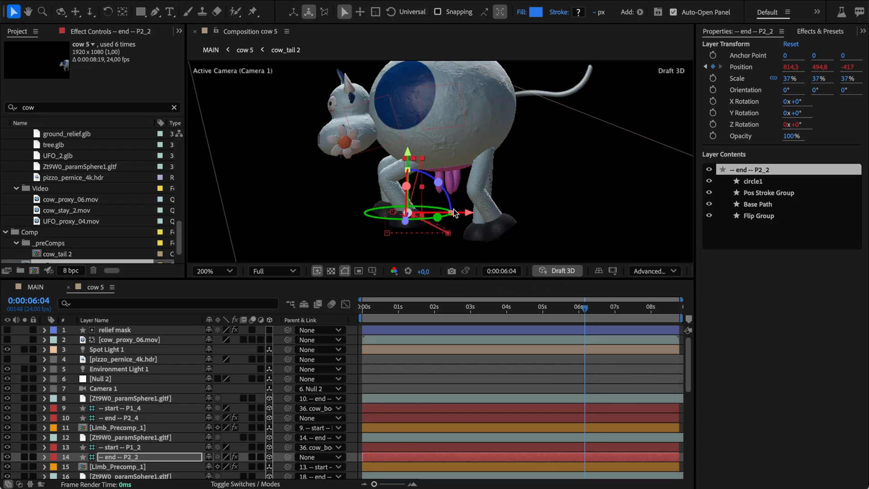
Bend the cow's leg with its end control, then return to Comp 1 with the limb rig
left_click_drag(413, 212, 465, 212)
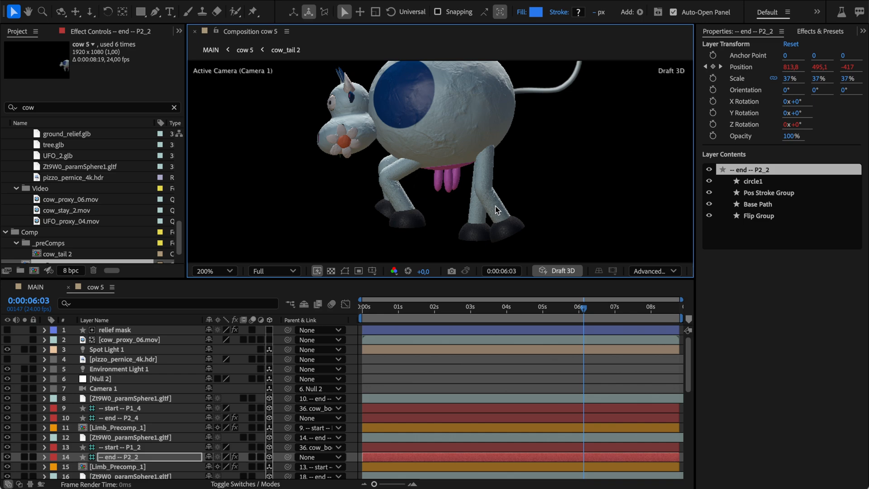
left_click(615, 307)
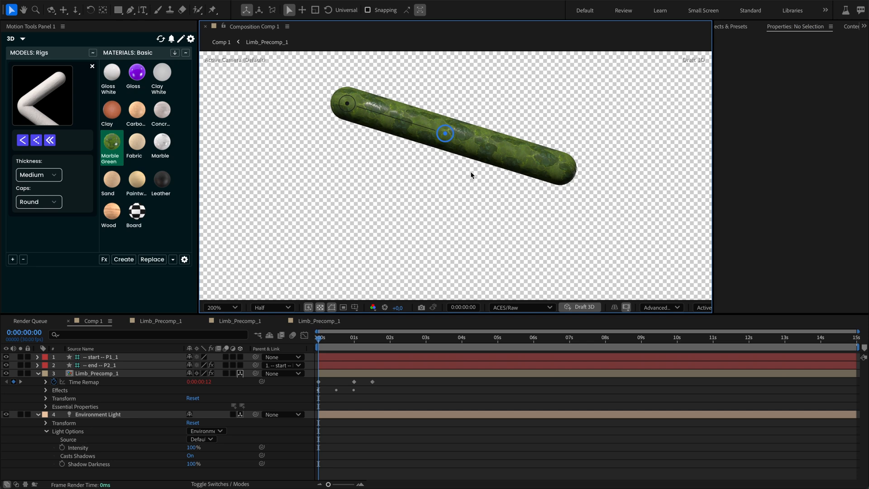
Expand the limb model's Animation Options in Limb_Precomp_1, then open the wired limb precomp from Comp 2
left_click(99, 365)
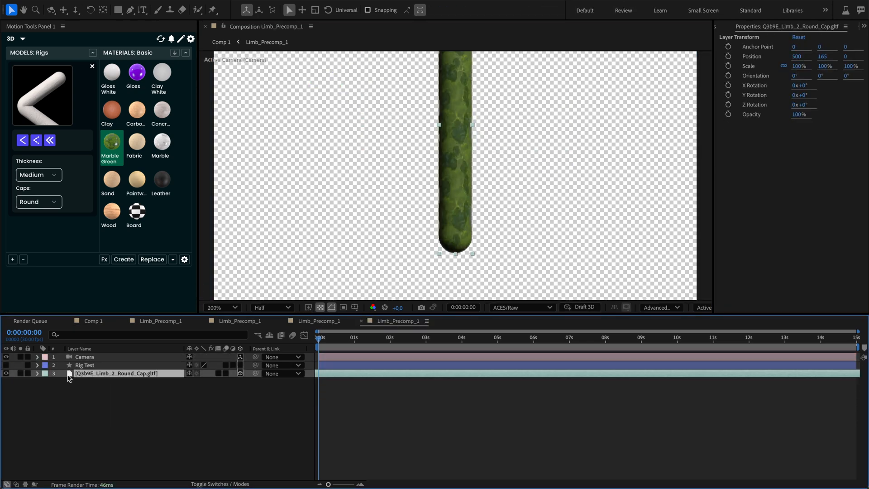
left_click(37, 373)
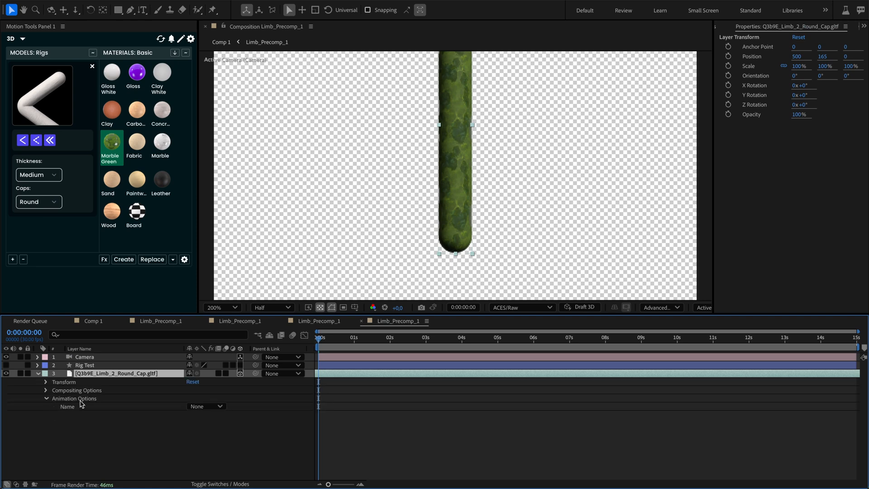
left_click(206, 405)
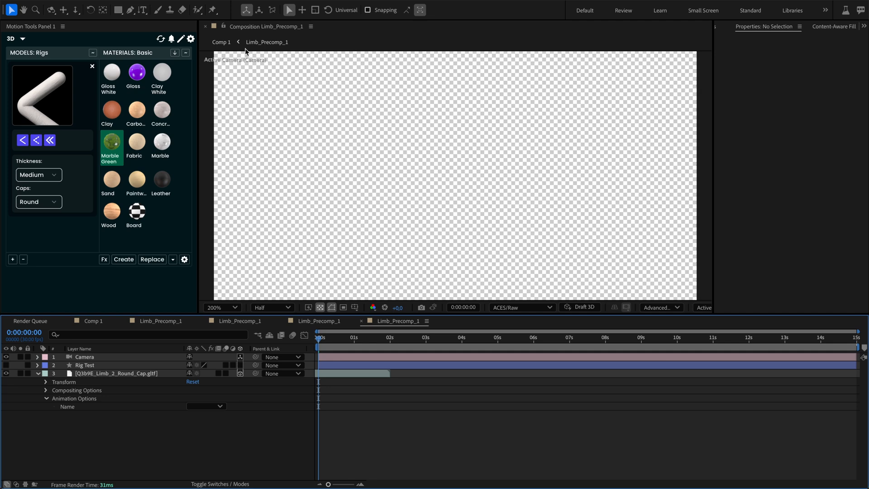
left_click(93, 320)
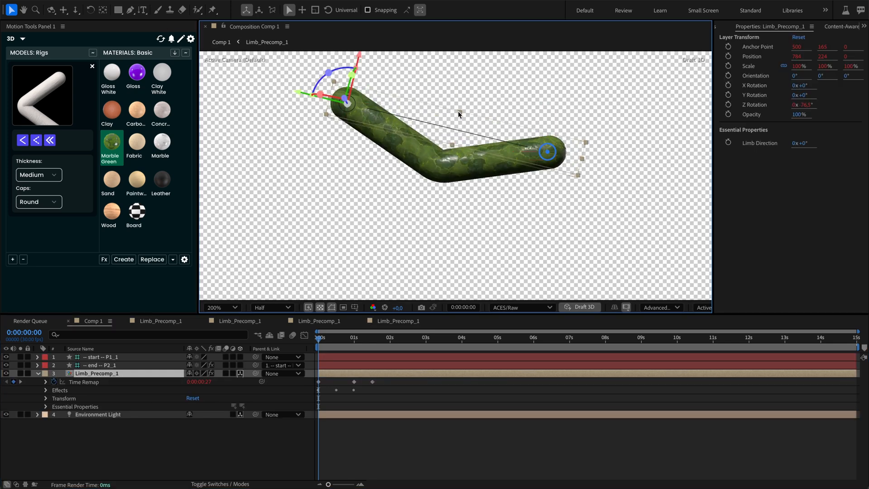
left_click(102, 364)
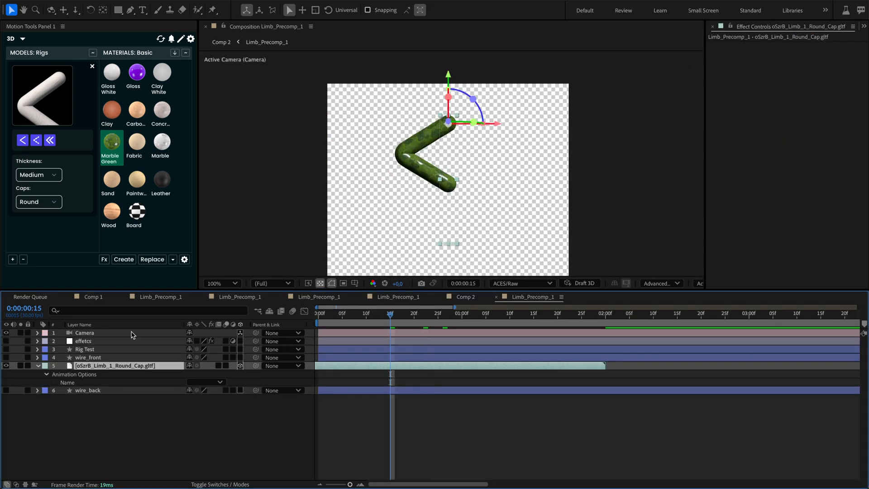
Show the wire_back layer and wire_front path keyframes, then view Comp 2 with the wrapped limb
left_click(6, 391)
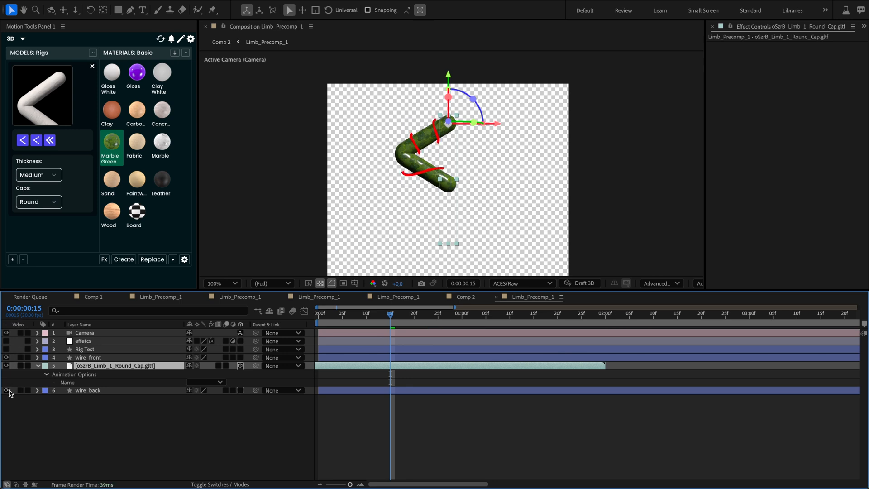
left_click(87, 389)
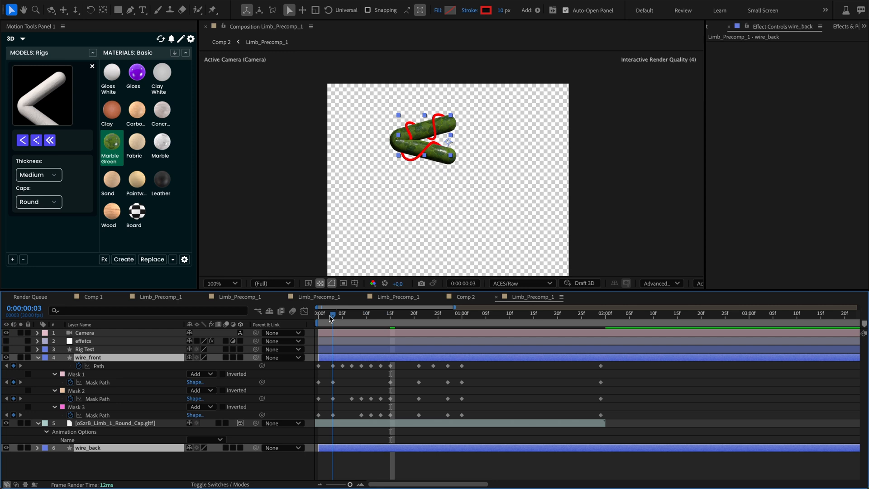
left_click(486, 313)
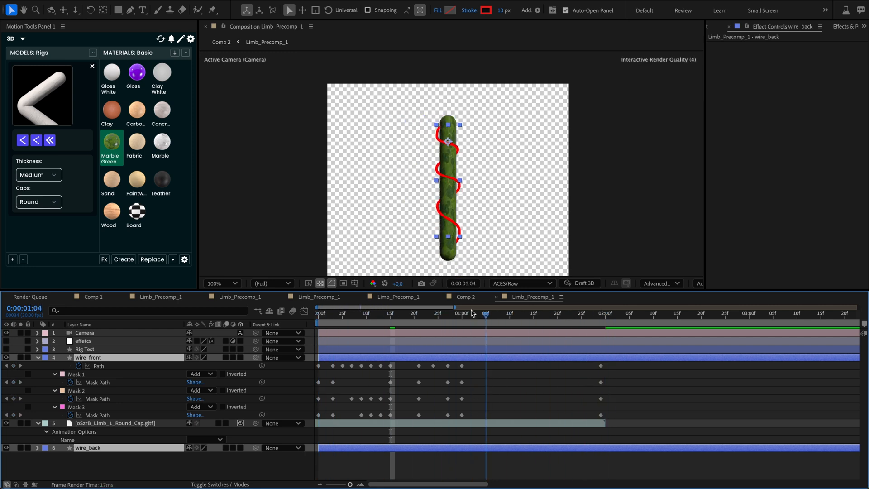
left_click(463, 297)
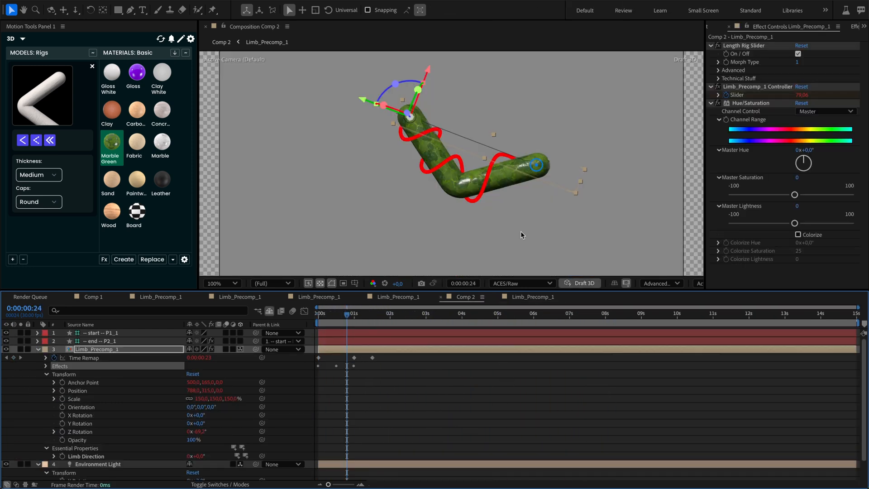
Shift Hue/Saturation Master Hue on the effects layer, turning the limb brown and wires purple
left_click(102, 341)
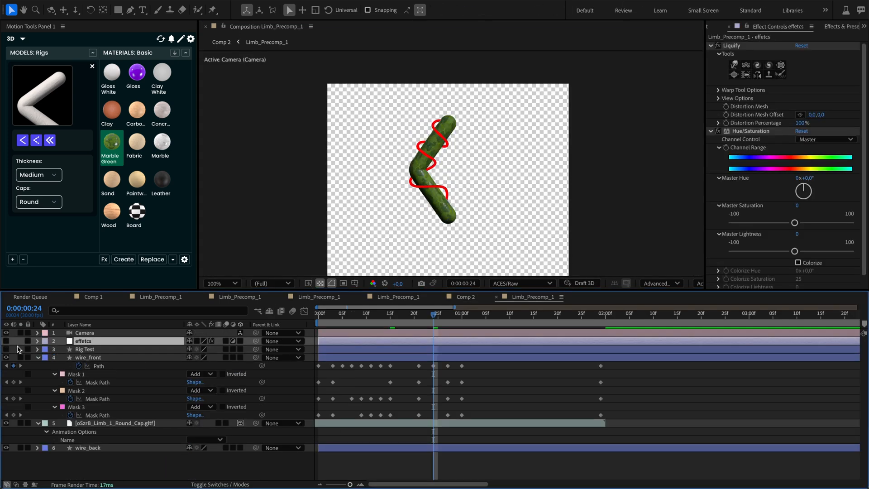
left_click(83, 341)
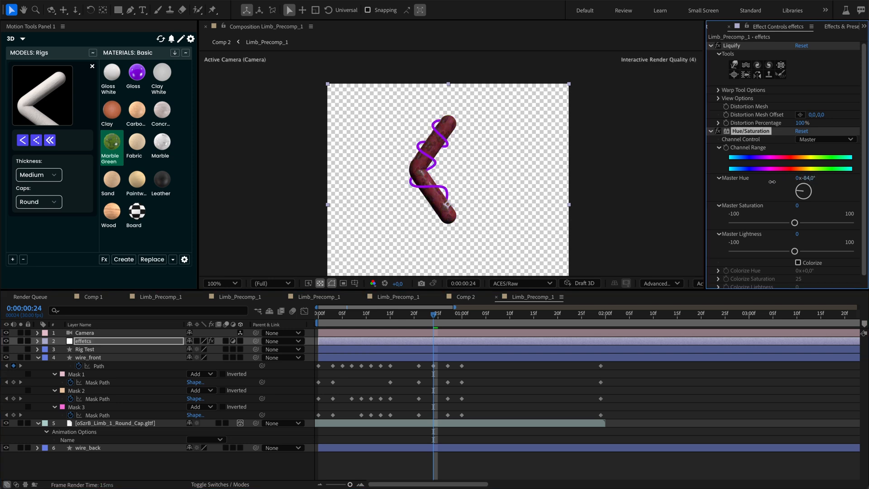
left_click(464, 297)
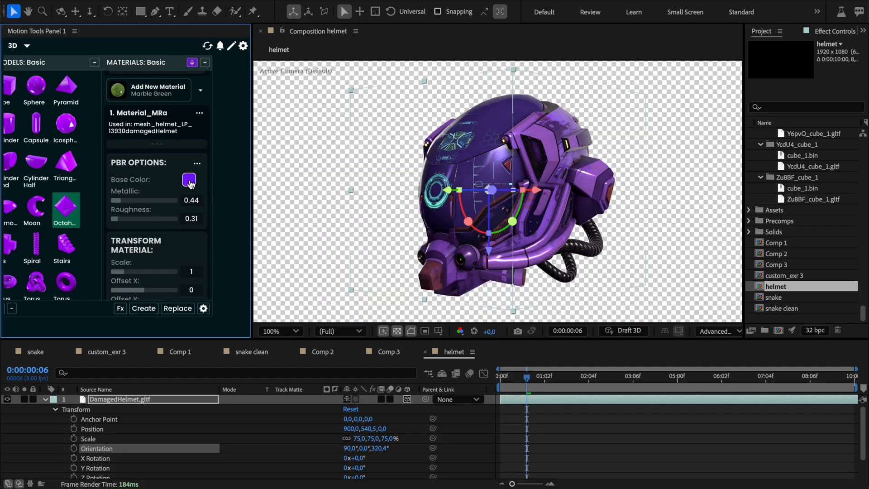
Edit the DamagedHelmet material's base colour and add PBR options to it
left_click(189, 180)
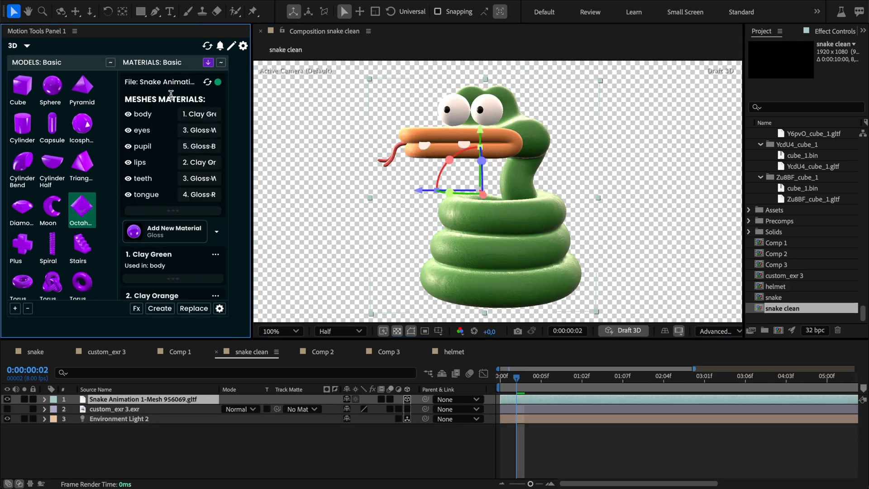
left_click(389, 352)
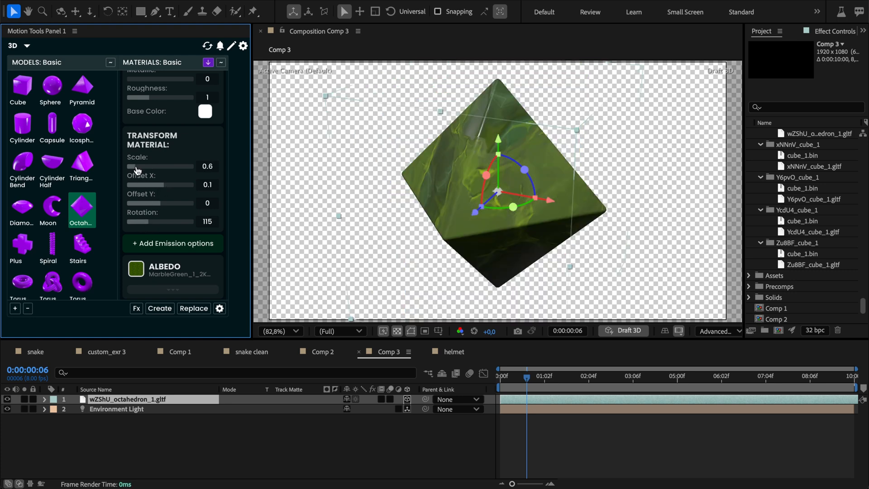
left_click(252, 351)
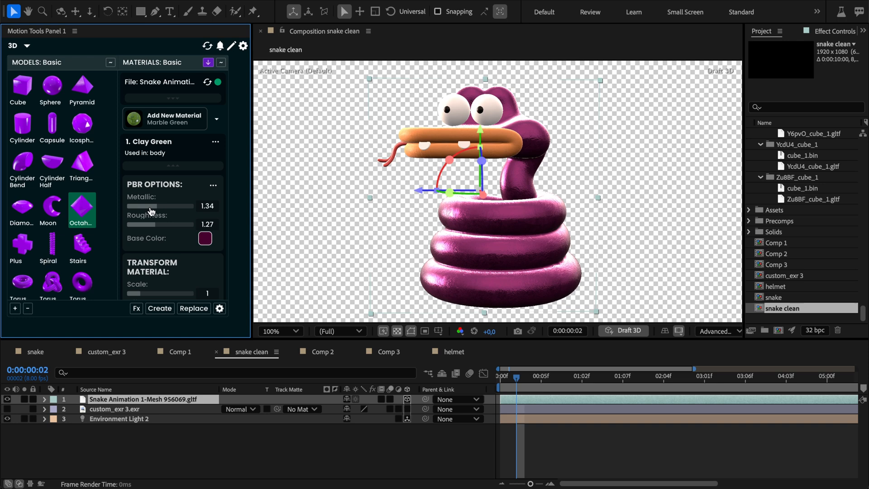
left_click(453, 351)
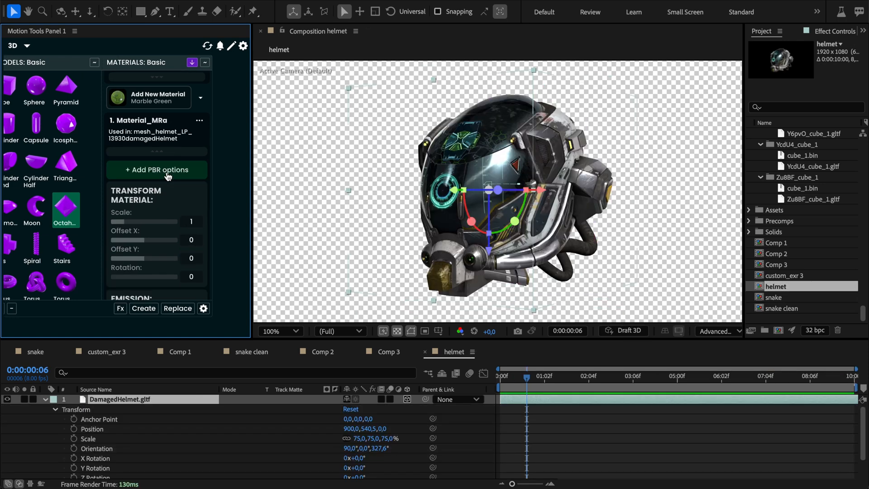
left_click(157, 169)
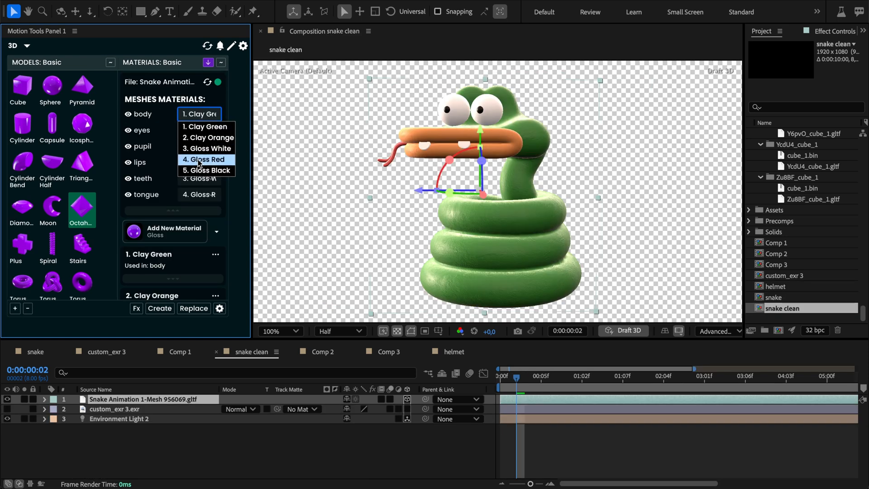
Set the snake's body to Gloss Red, then back to Clay Green, and switch to Comp 4
left_click(208, 160)
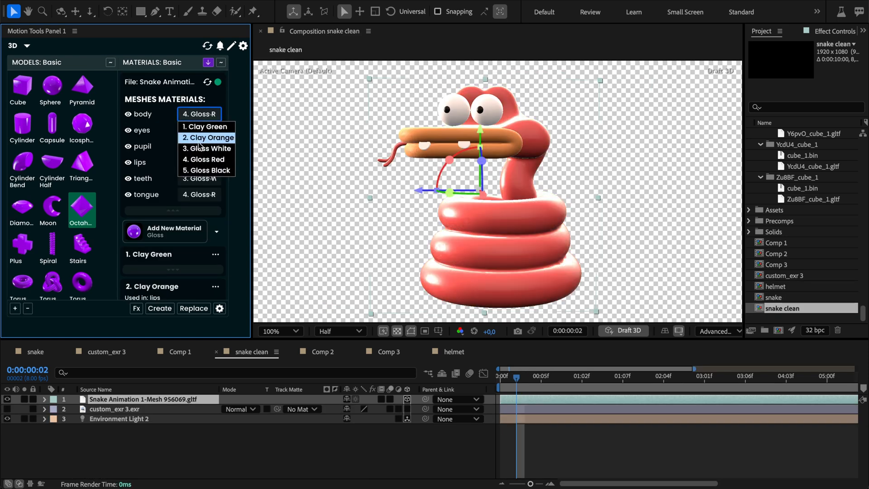
left_click(199, 127)
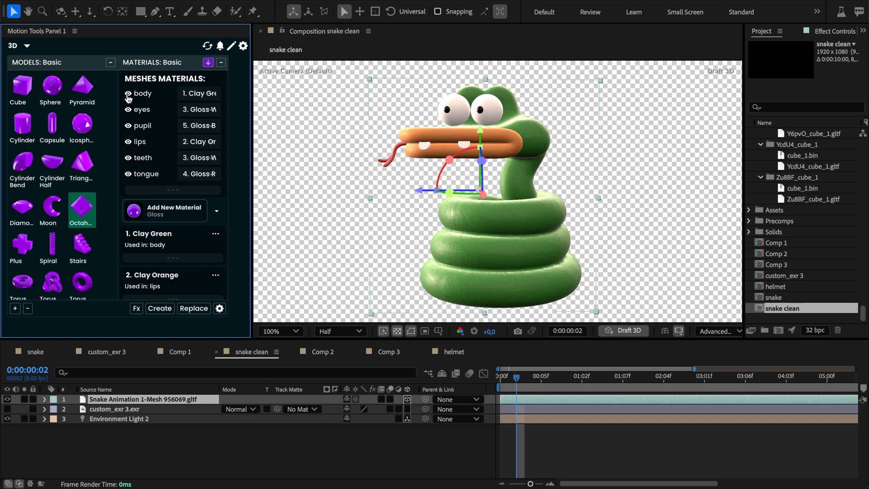
left_click(131, 93)
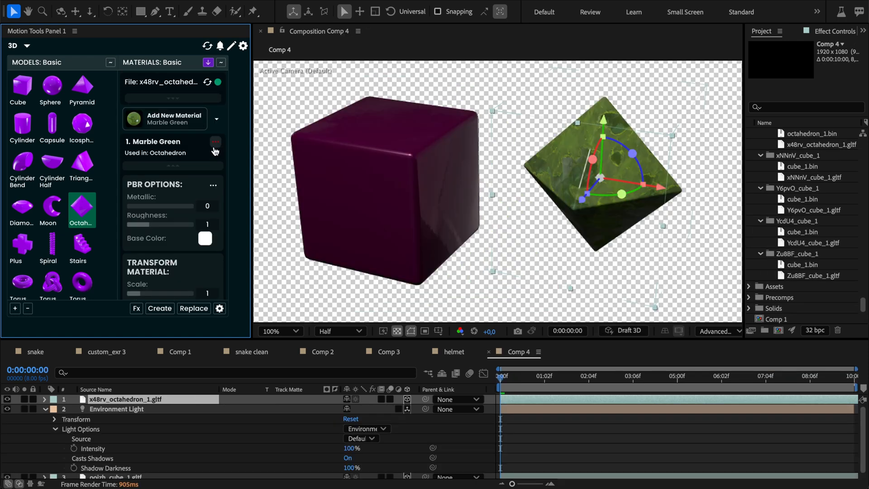
Give the cube's Marble Green material a red base colour, metallic 0.49 and roughness 0.78
left_click(216, 142)
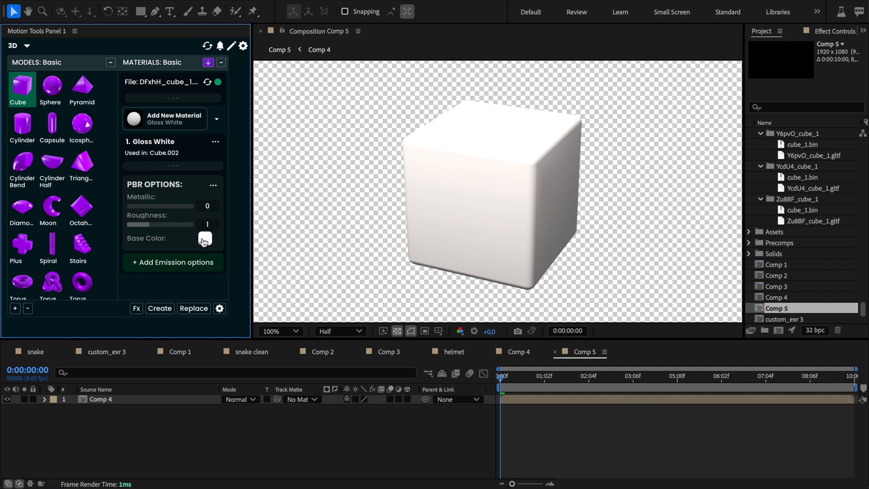
left_click(206, 239)
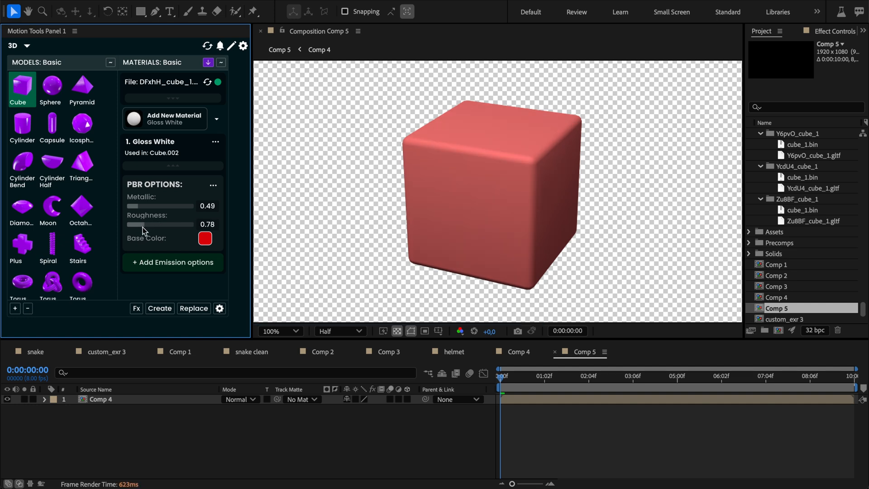
left_click(517, 351)
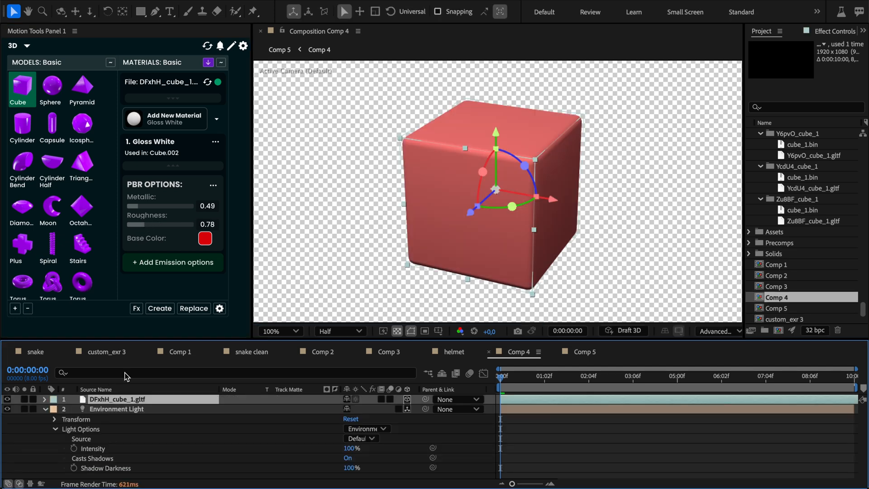
left_click(210, 62)
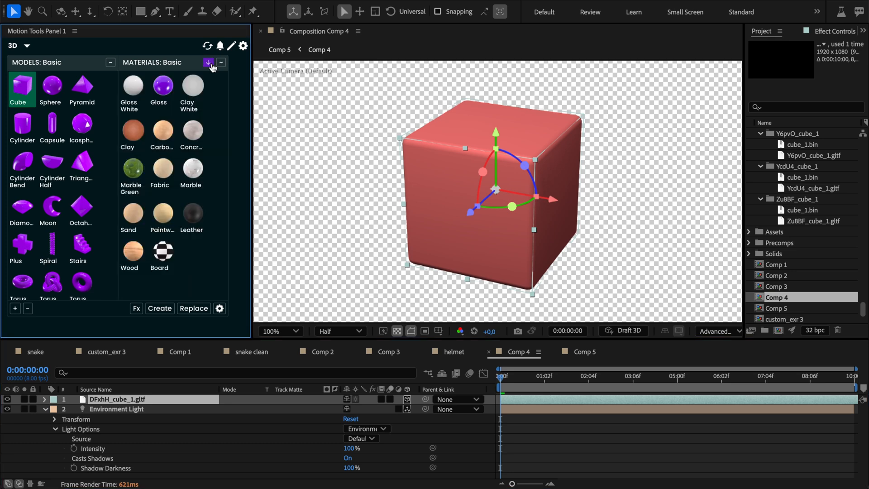
left_click(451, 351)
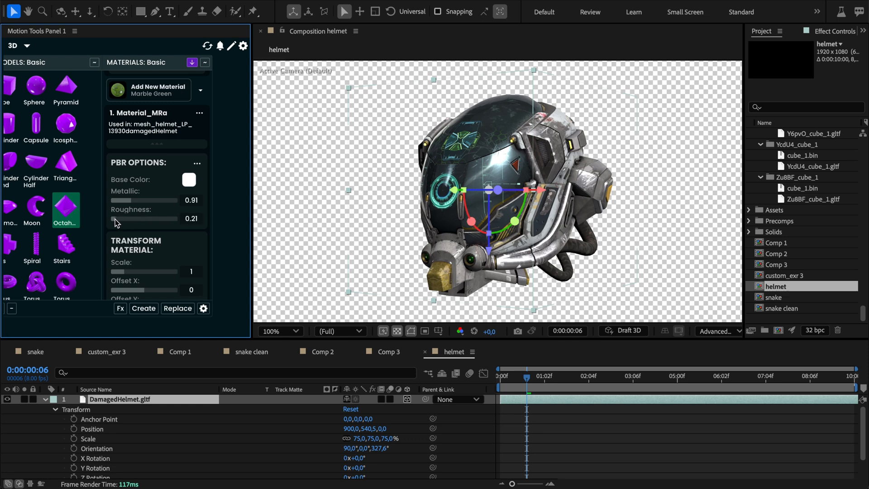
Switch to the helmet comp and open its material's Base Color picker
left_click(188, 179)
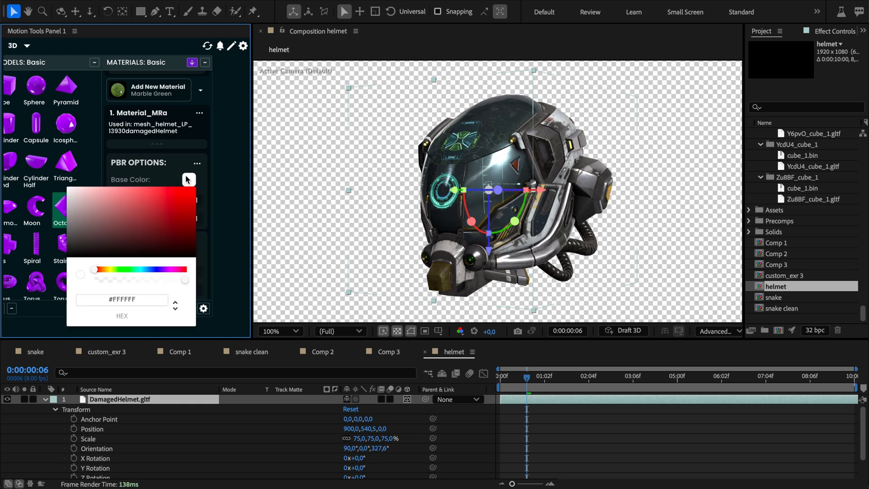
left_click(171, 198)
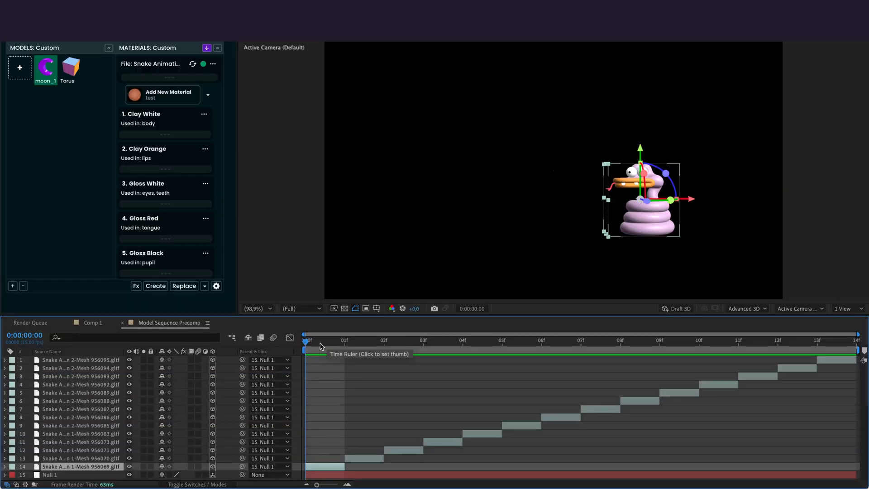
Change the snake's Clay White body material Base Color to orange on a selected sequence model
left_click(580, 340)
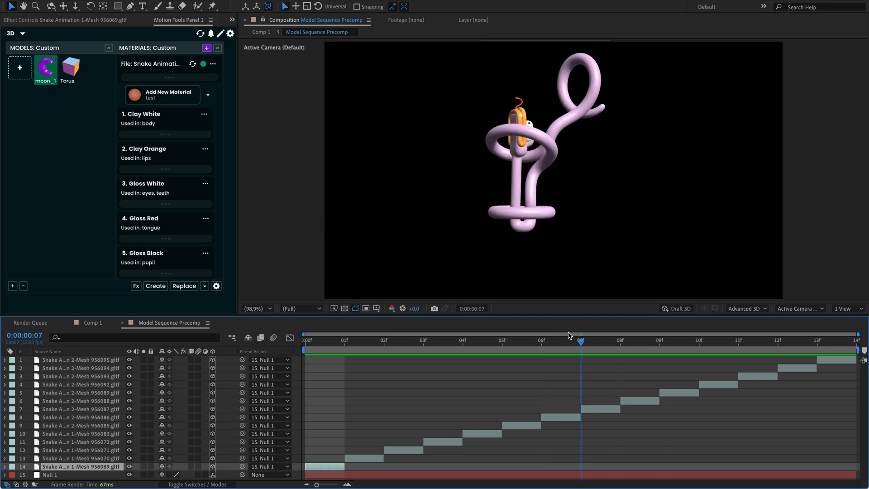
left_click(423, 340)
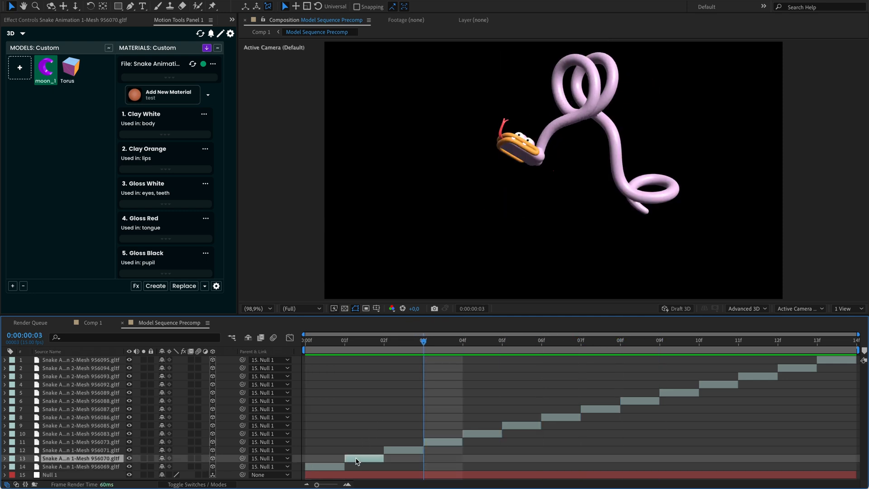
mouse_move(535, 412)
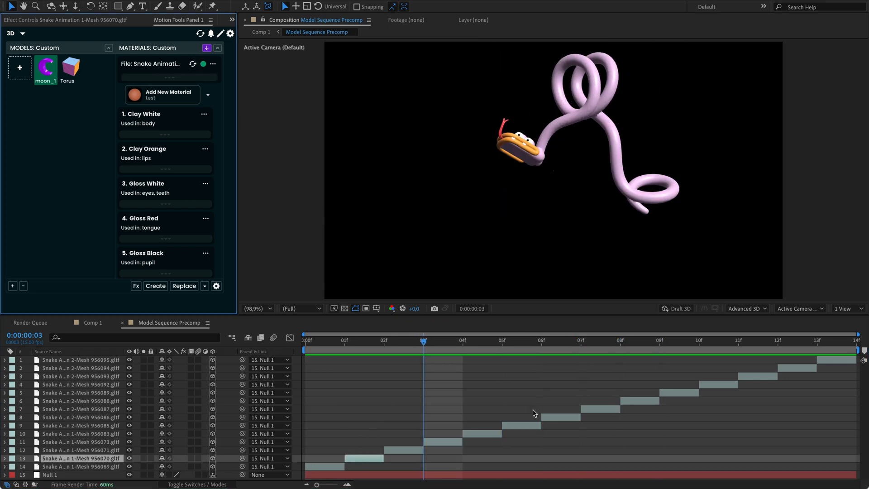
left_click(81, 425)
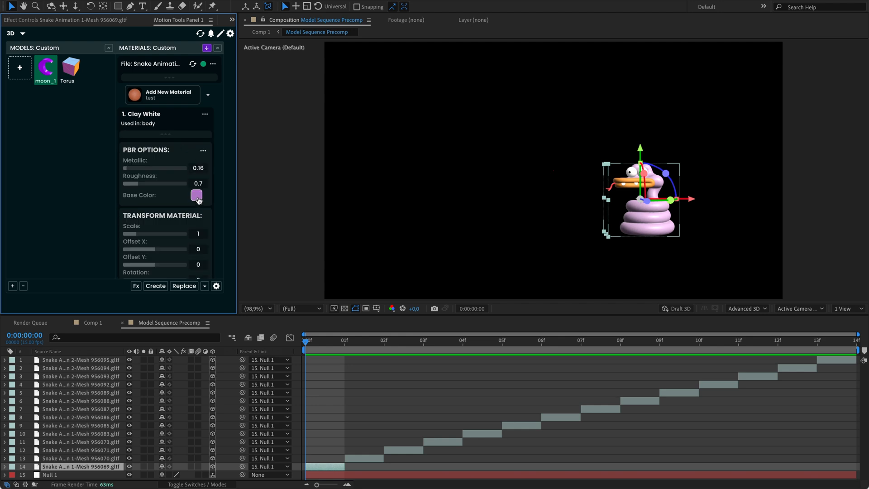
left_click(197, 194)
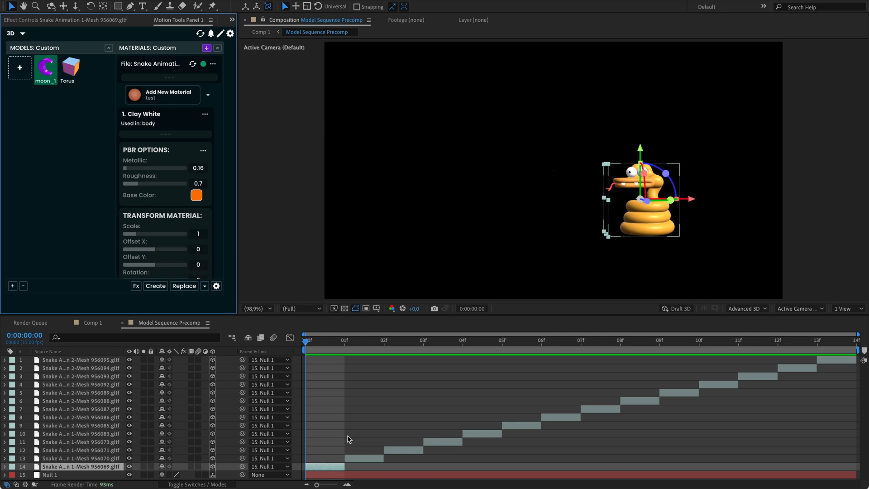
mouse_move(334, 466)
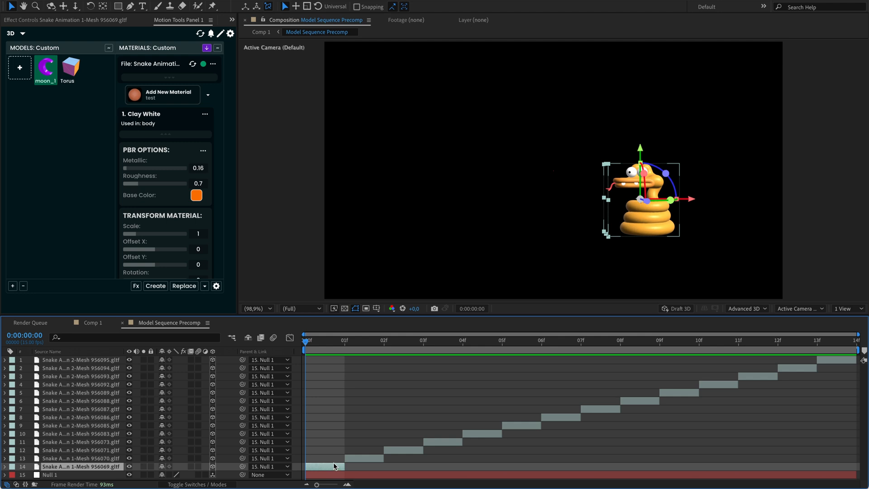
mouse_move(534, 285)
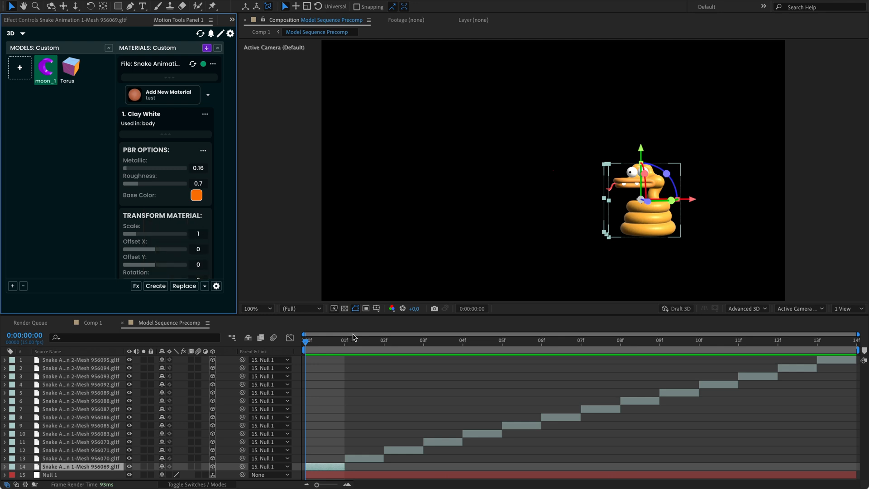
Paste the orange material onto all GLTF layers and scrub frames to confirm it carries across
left_click(345, 338)
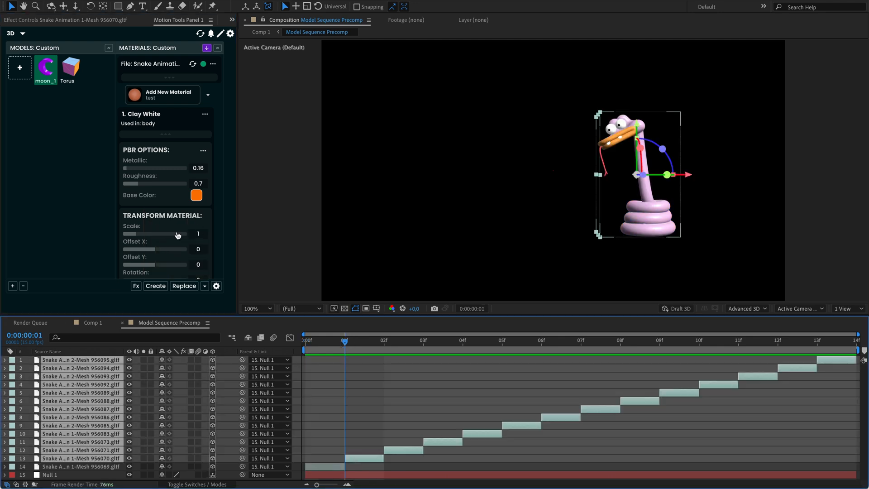
left_click(205, 286)
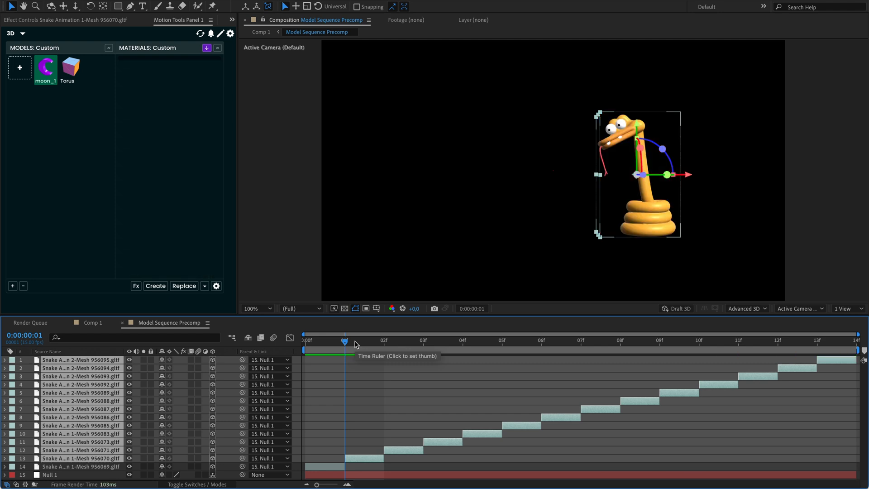
left_click(387, 340)
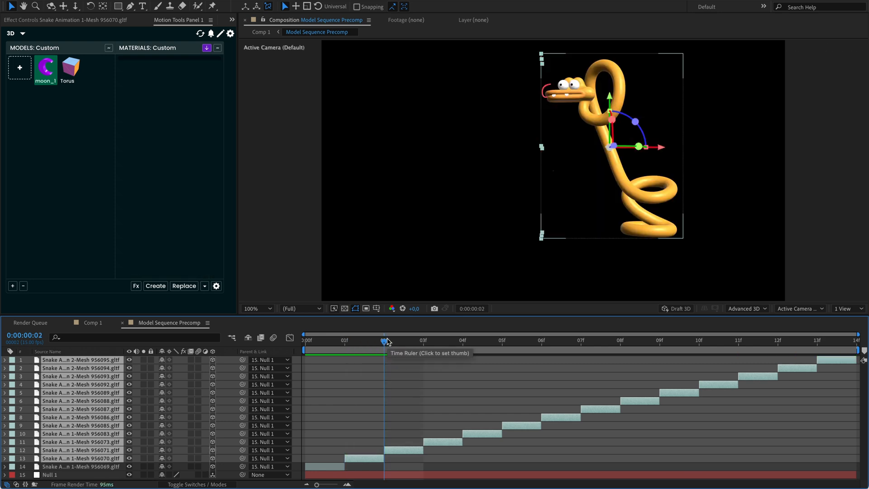
left_click(386, 340)
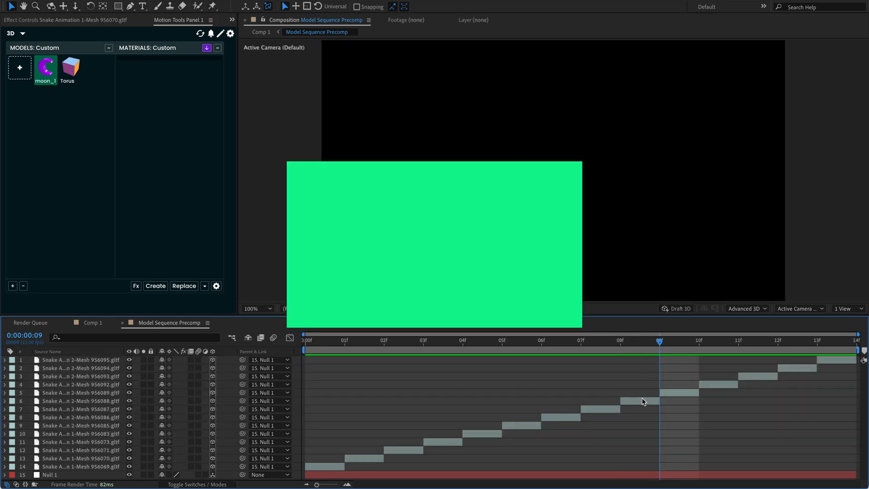
Switch to the Generators category and bring up the Extrude Parametric generator's options
left_click(262, 383)
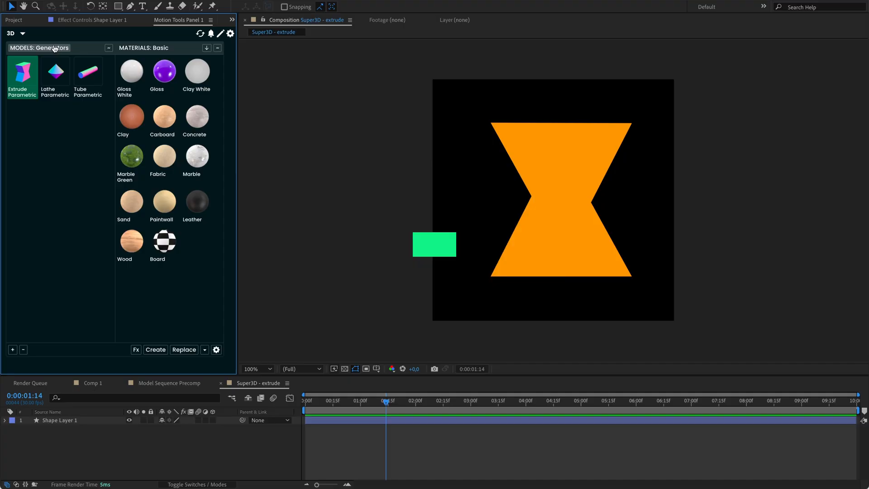
left_click(39, 48)
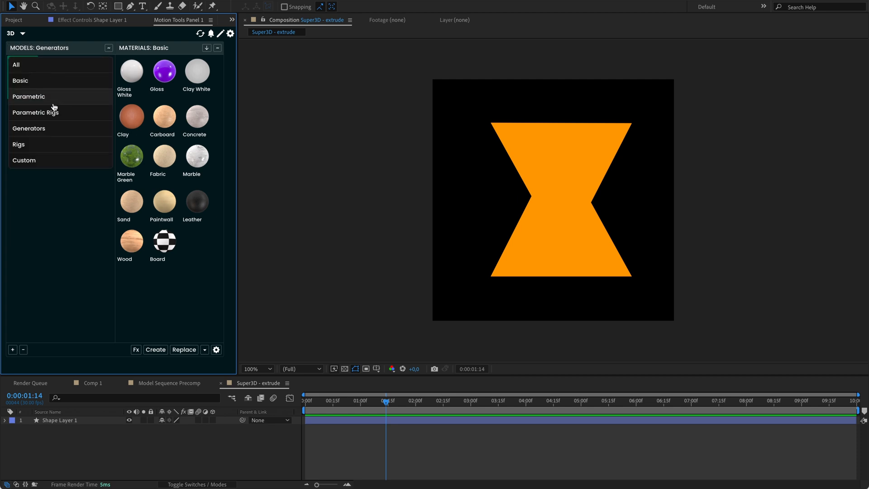
left_click(29, 96)
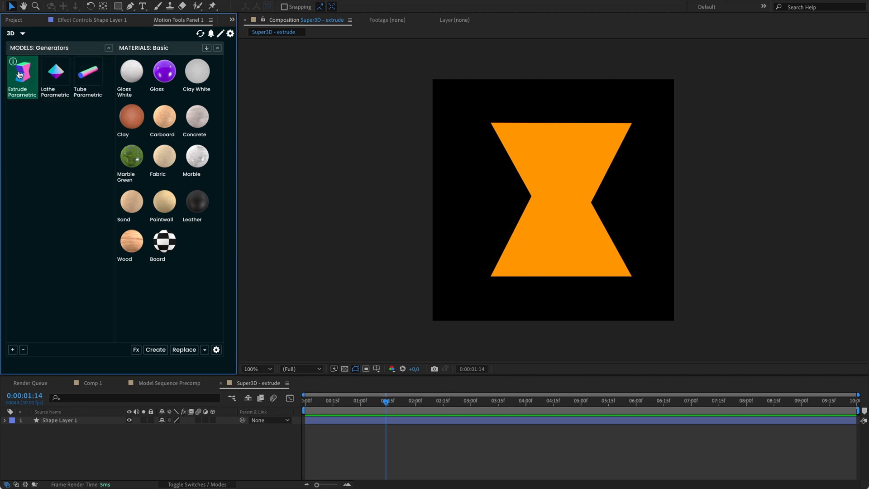
left_click(22, 72)
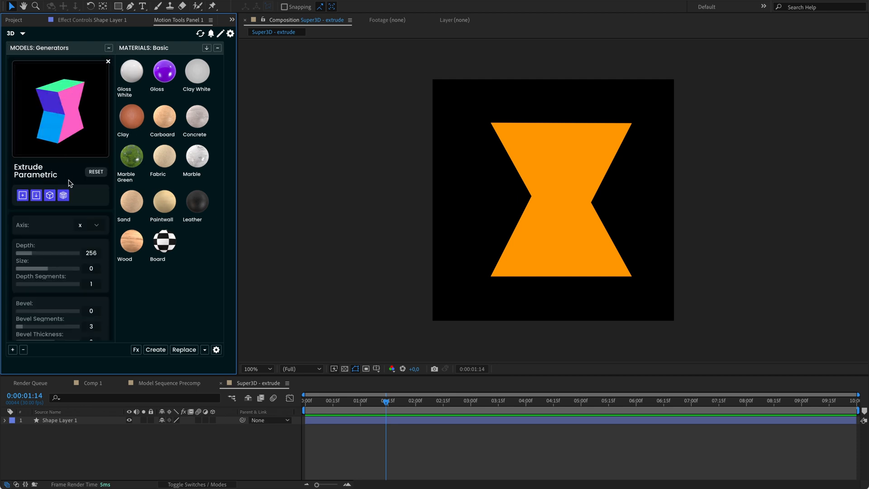
scroll("down", 3)
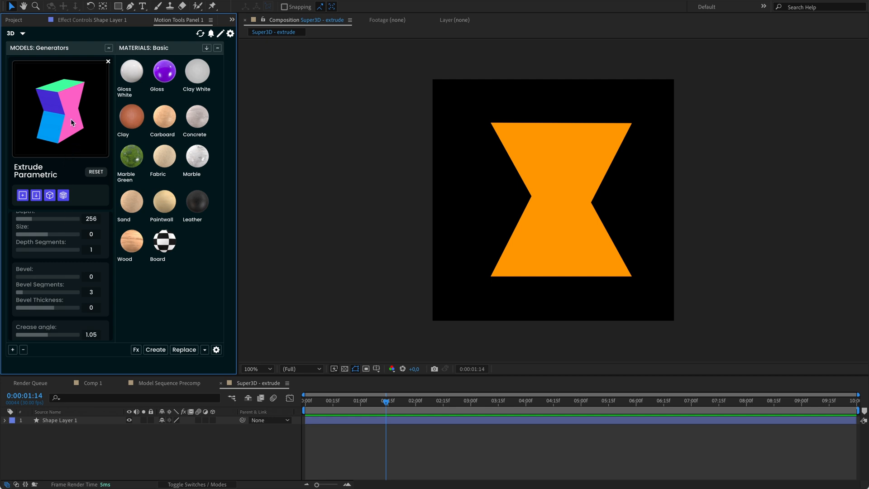
mouse_move(65, 239)
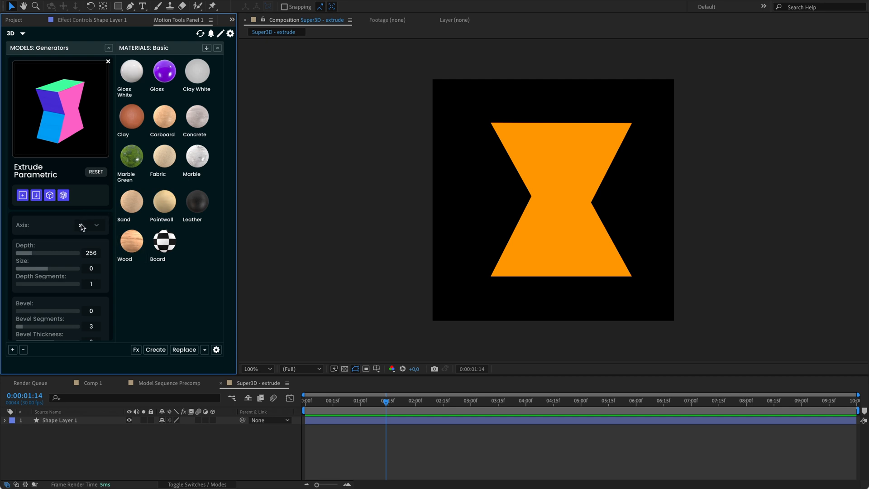
Try the axis options, leave the extrusion axis at y, and turn Auto Center on
left_click(88, 225)
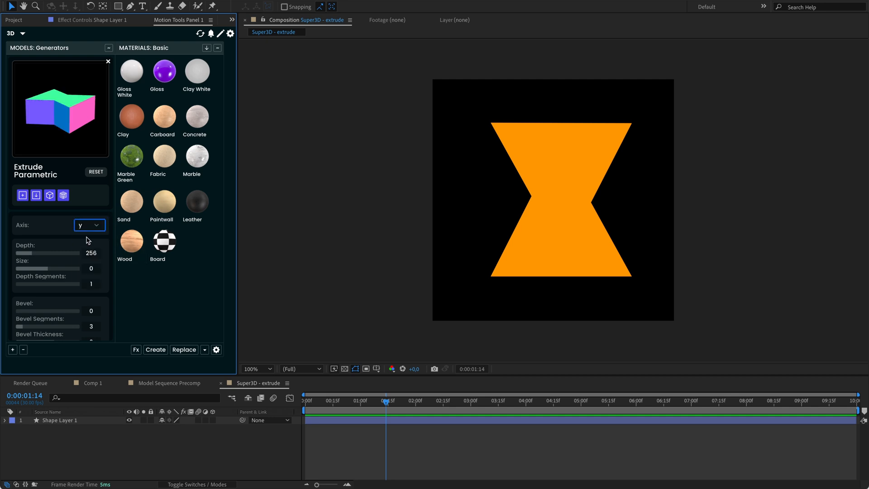
left_click(89, 224)
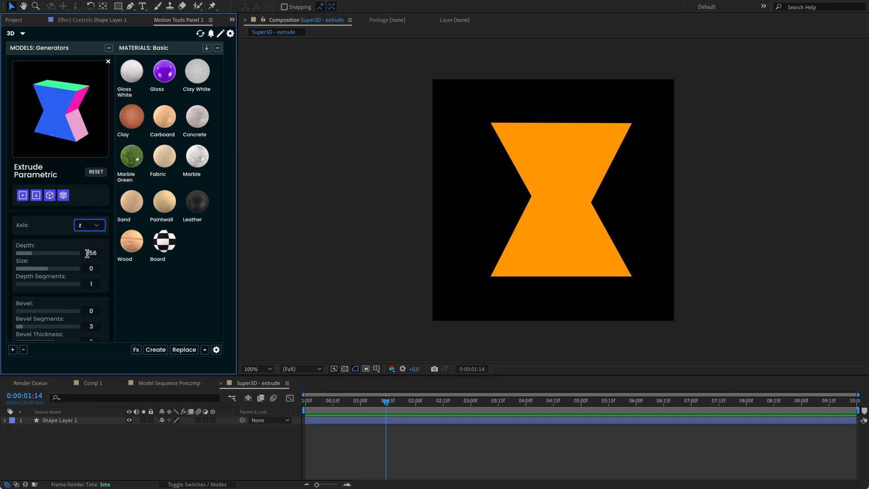
left_click(88, 225)
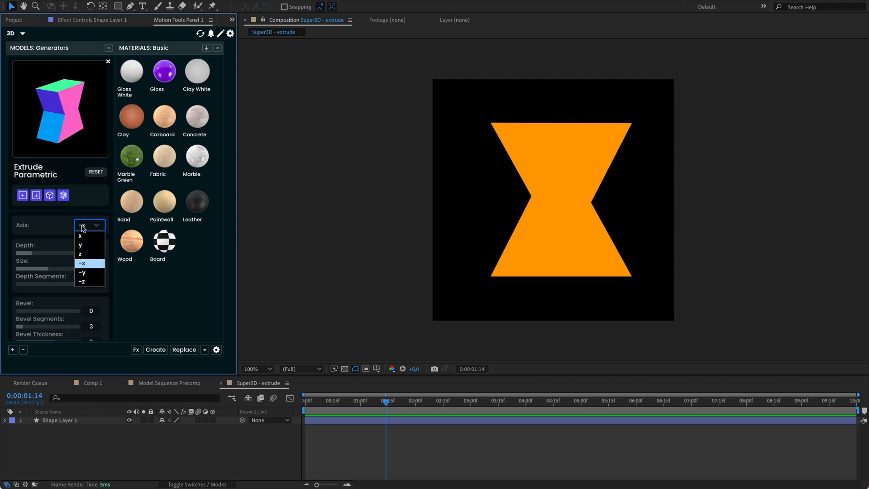
left_click(155, 349)
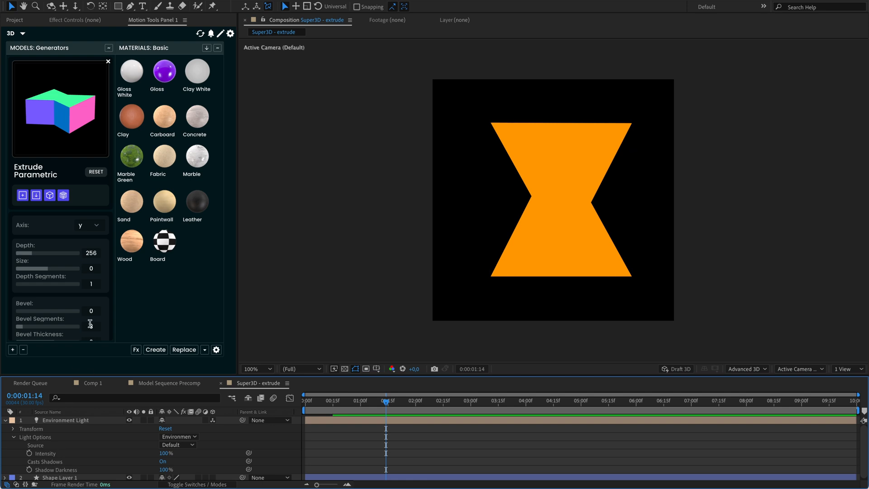
scroll("down", 3)
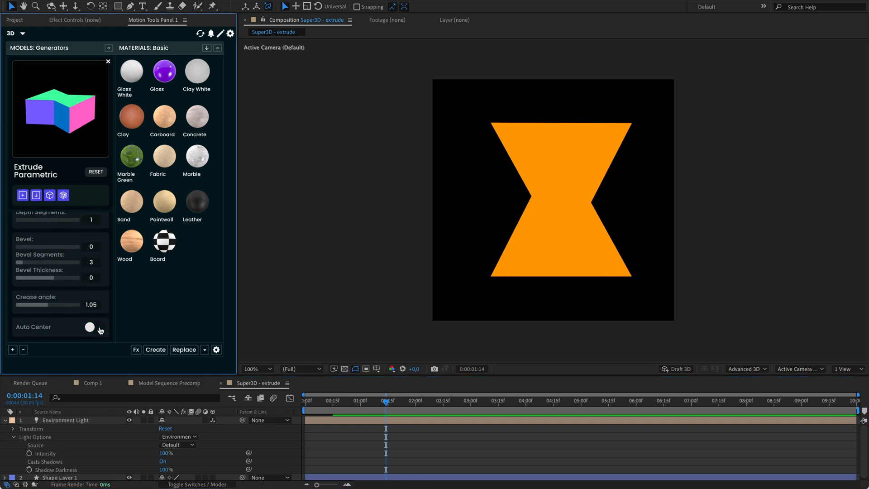
left_click(93, 326)
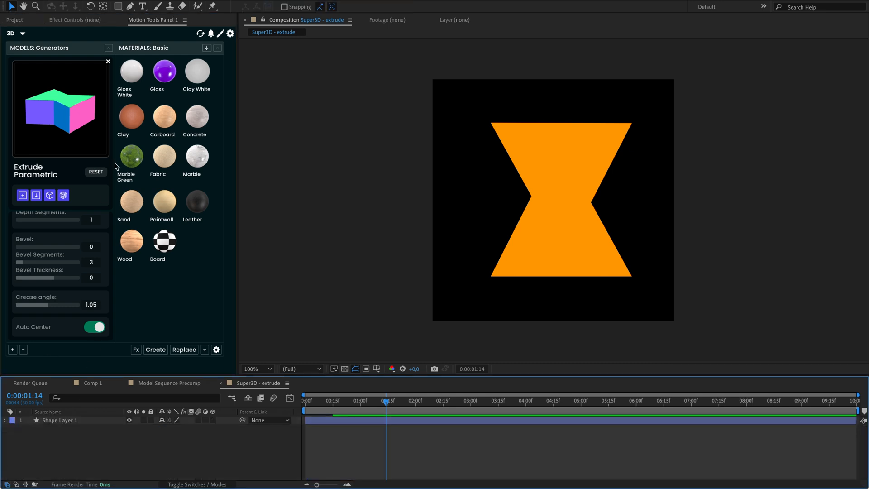
mouse_move(63, 195)
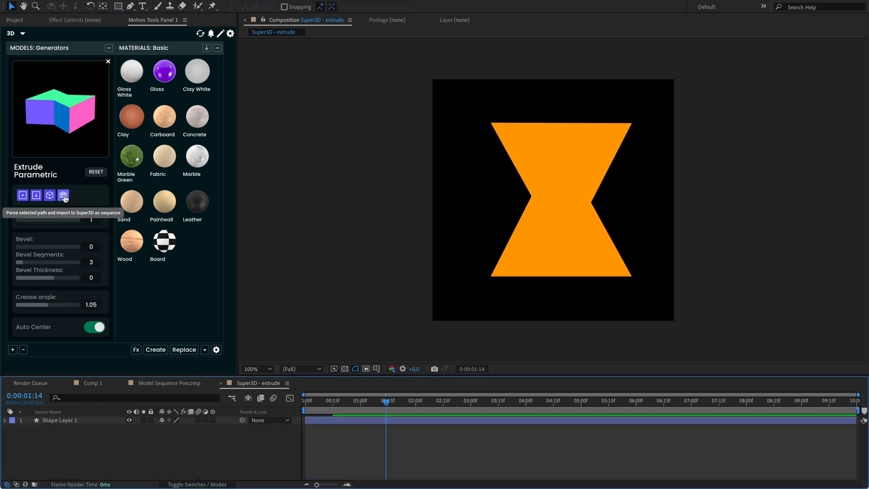
mouse_move(52, 415)
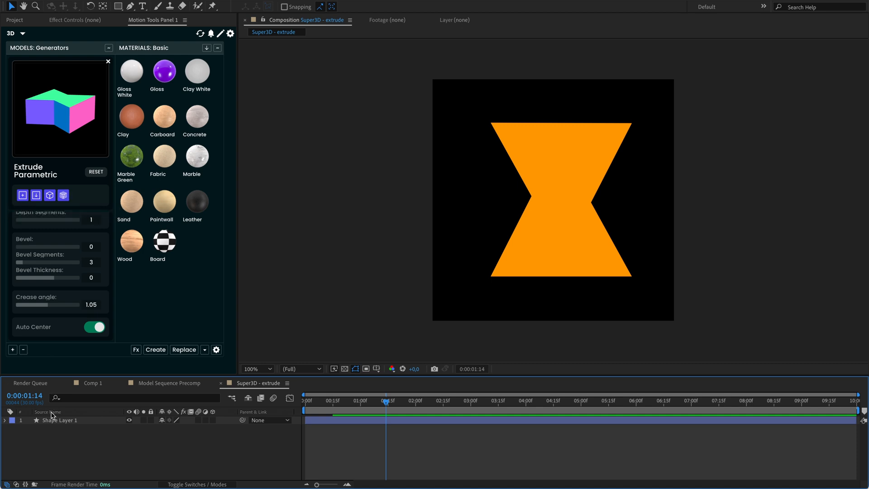
Select the hourglass Shape Layer 1 and set the Extrude Parametric axis to x
left_click(63, 419)
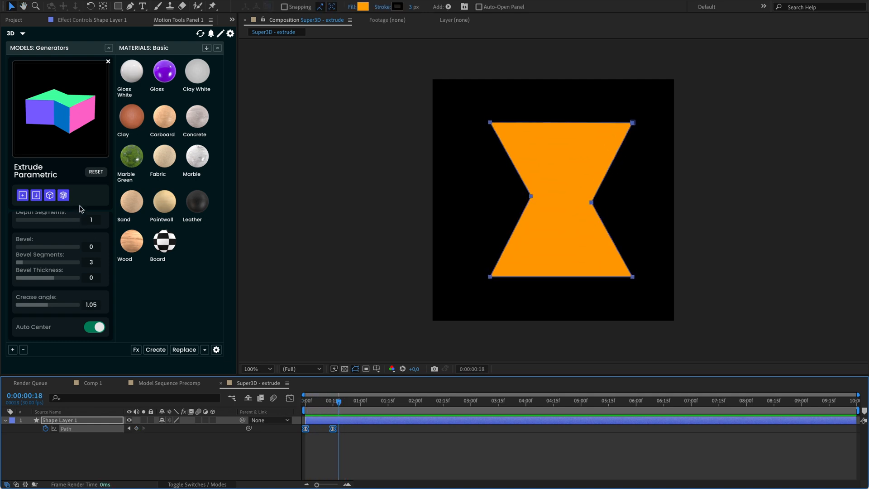
left_click(90, 225)
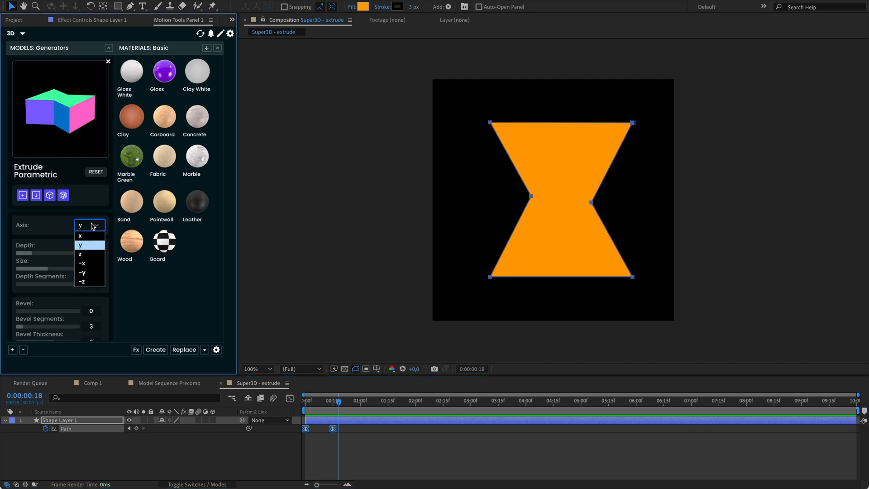
left_click(81, 235)
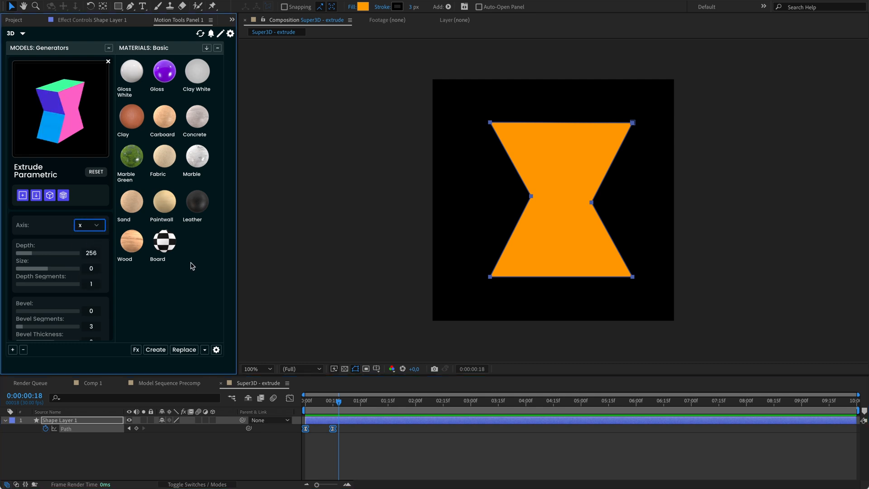
Scrub to frames 13 and 17 of the path morph and reselect the shape layer to show its Path keyframes
left_click(329, 400)
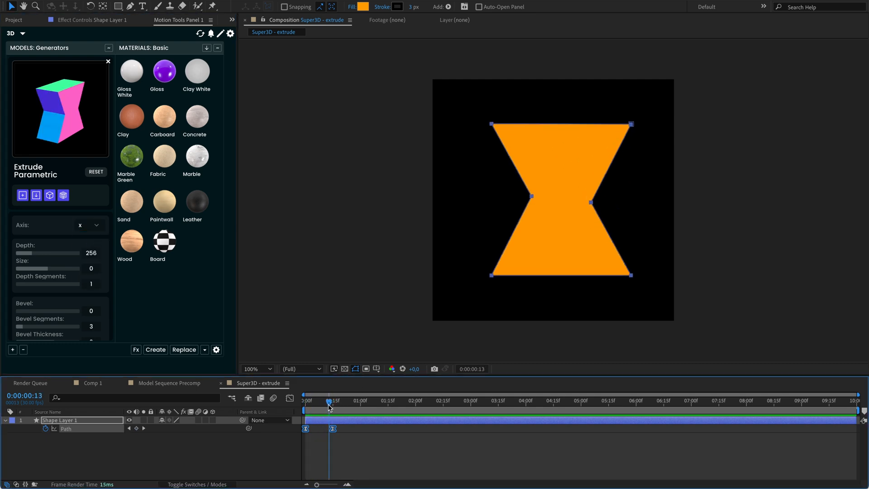
left_click(333, 400)
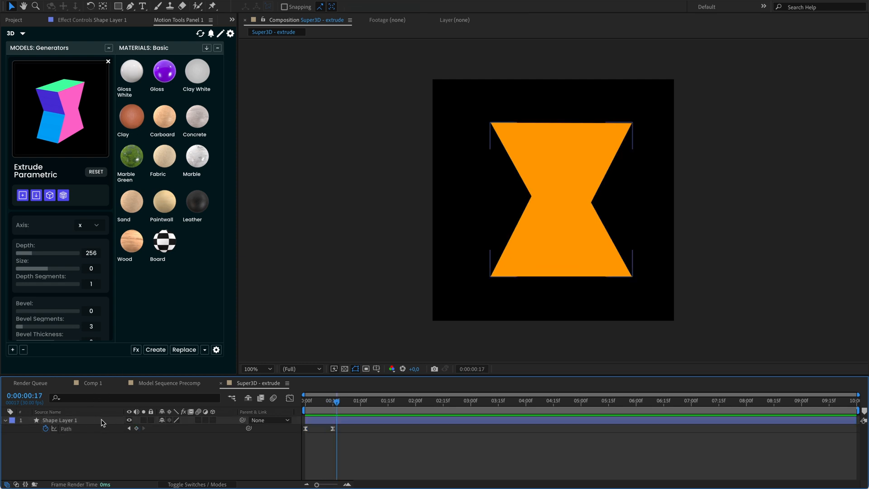
left_click(60, 420)
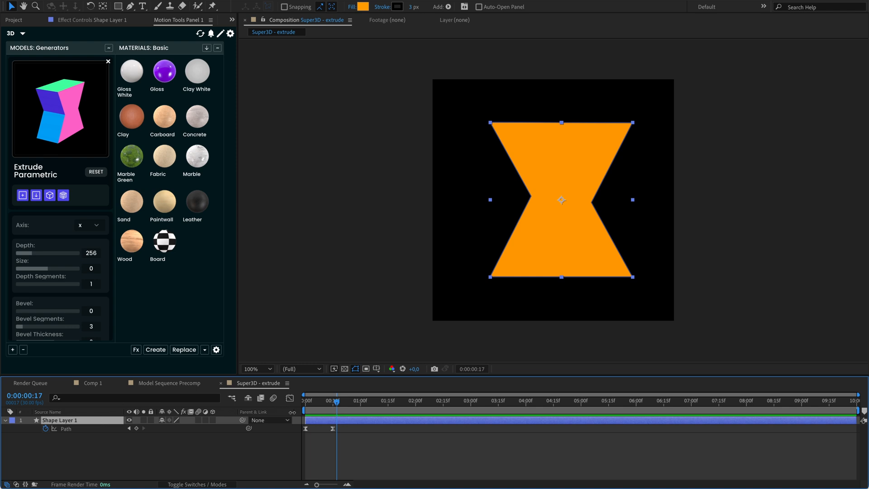
mouse_move(36, 195)
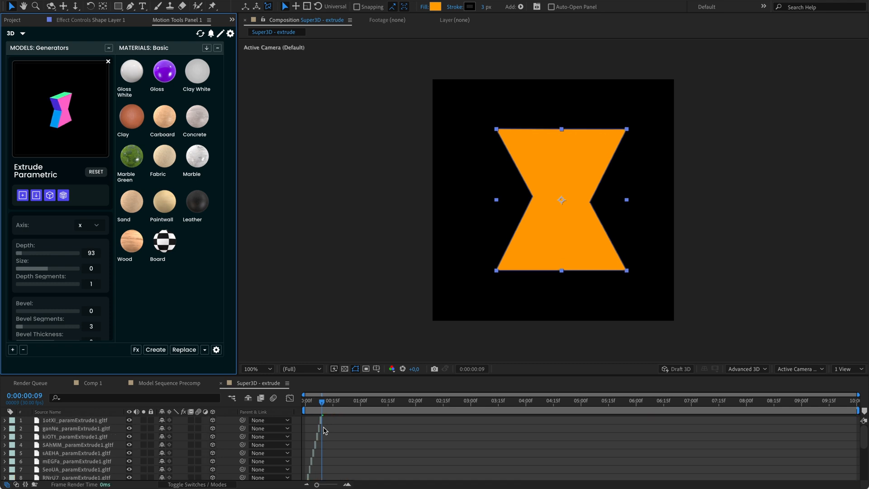
Bake the path morph as a GLTF sequence into a Precomp and preview it from the first frame
left_click(332, 400)
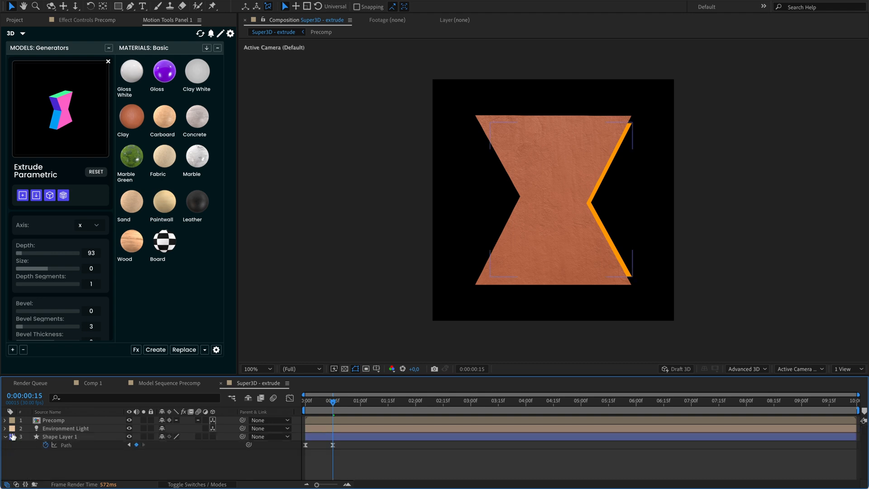
left_click(129, 436)
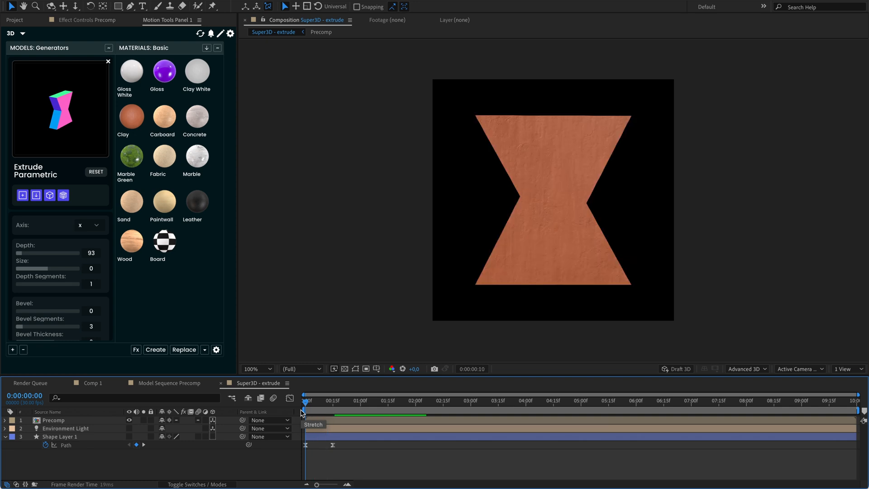
left_click(305, 400)
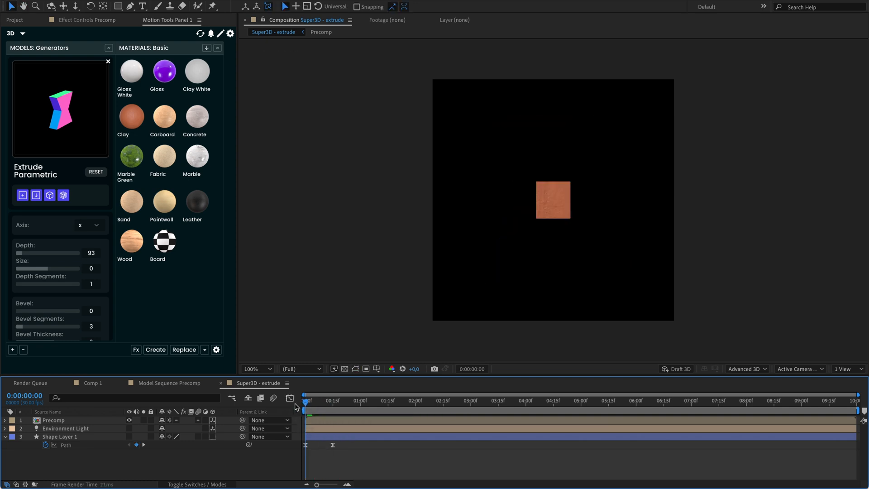
left_click(339, 400)
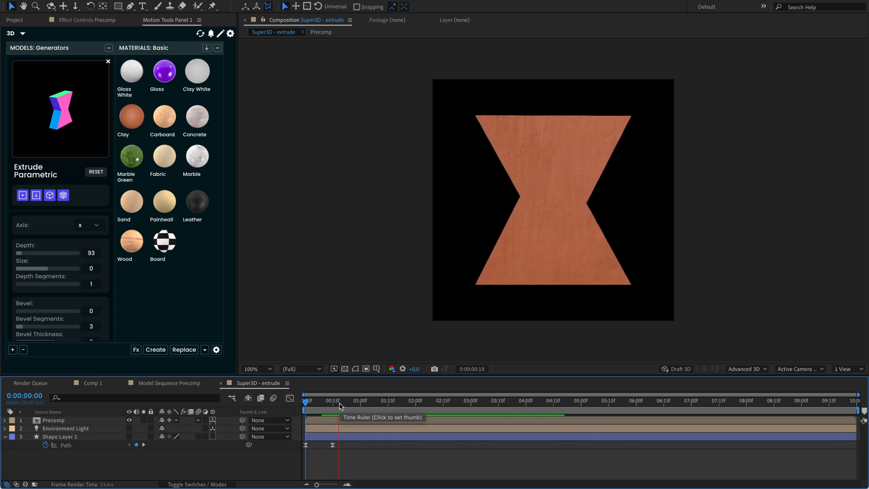
Light the Precomp and set X and Y Rotation to tilt the extruded hourglass, returning to frame one
left_click(332, 400)
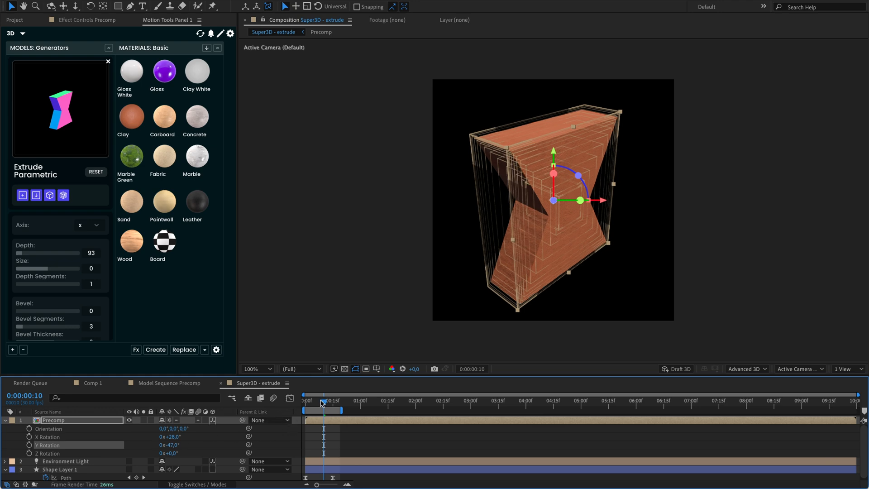
left_click(306, 400)
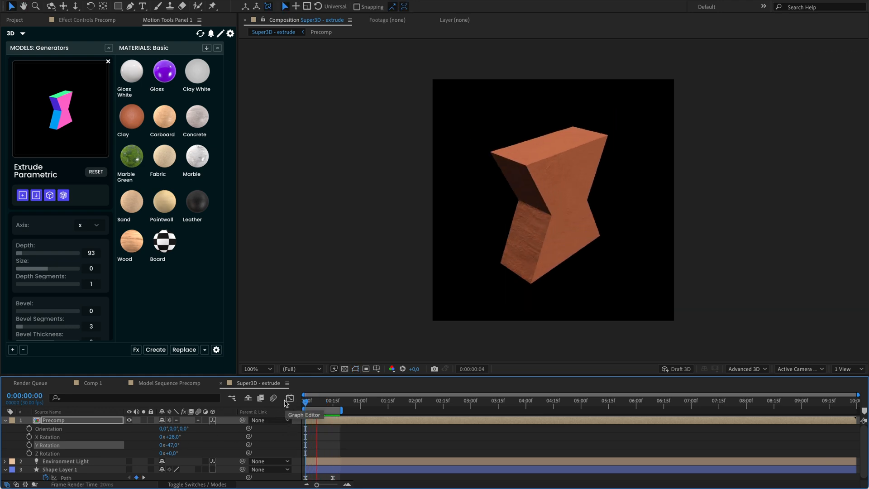
left_click(308, 401)
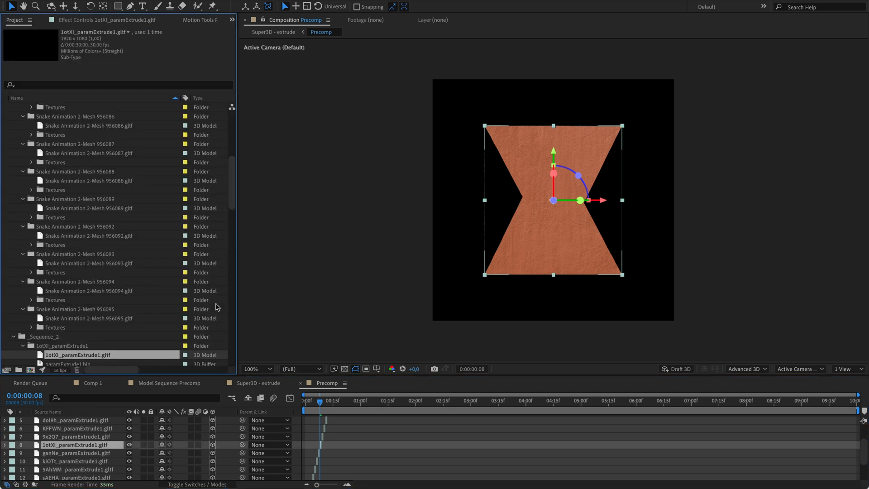
Expand the _Sequence_2 paramExtrude folders showing gltf, bin and texture files, then scrub the extrude comp
scroll("up", 3)
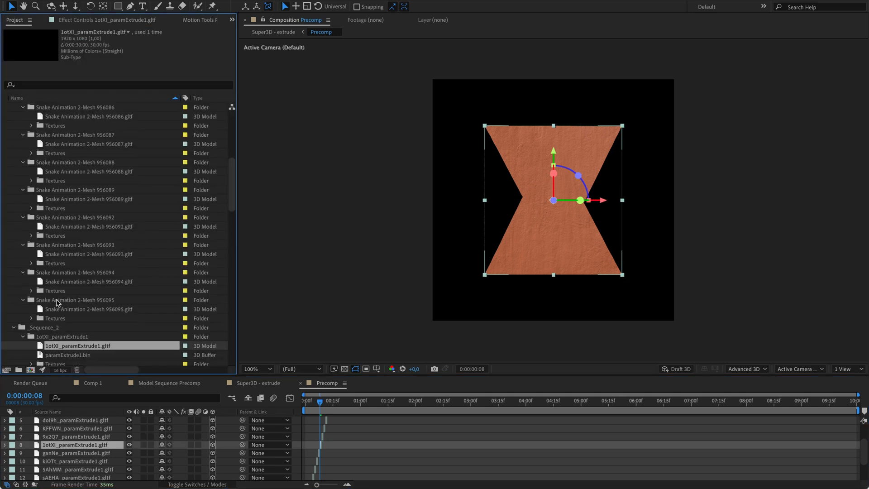
mouse_move(32, 365)
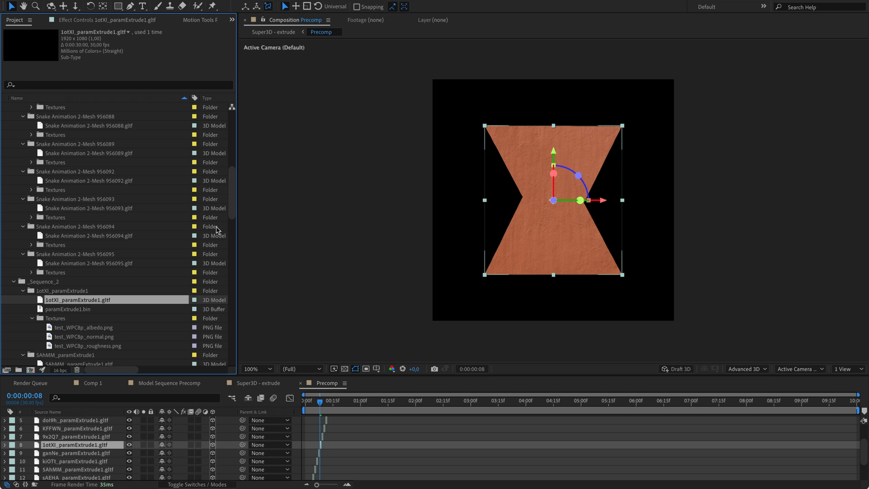
scroll("down", 3)
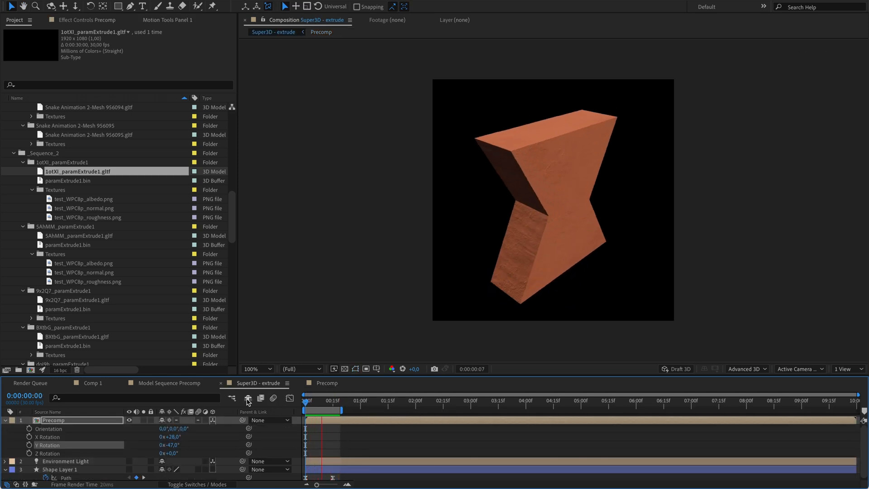
left_click(325, 400)
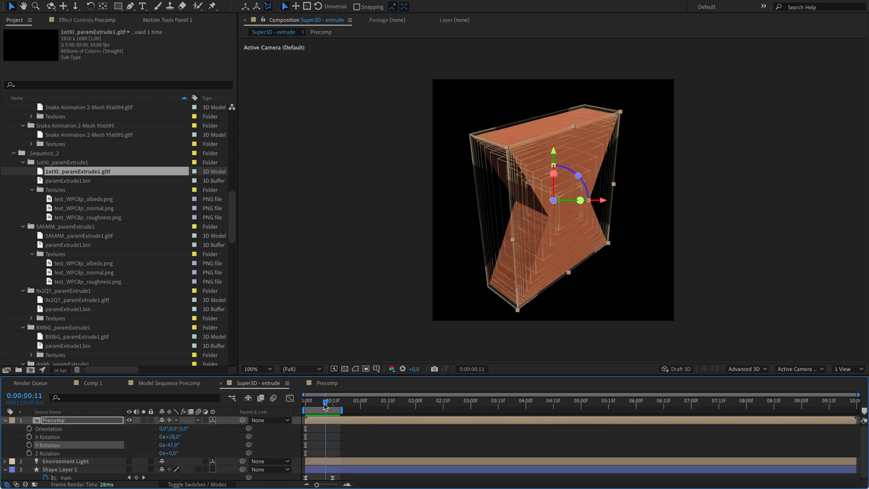